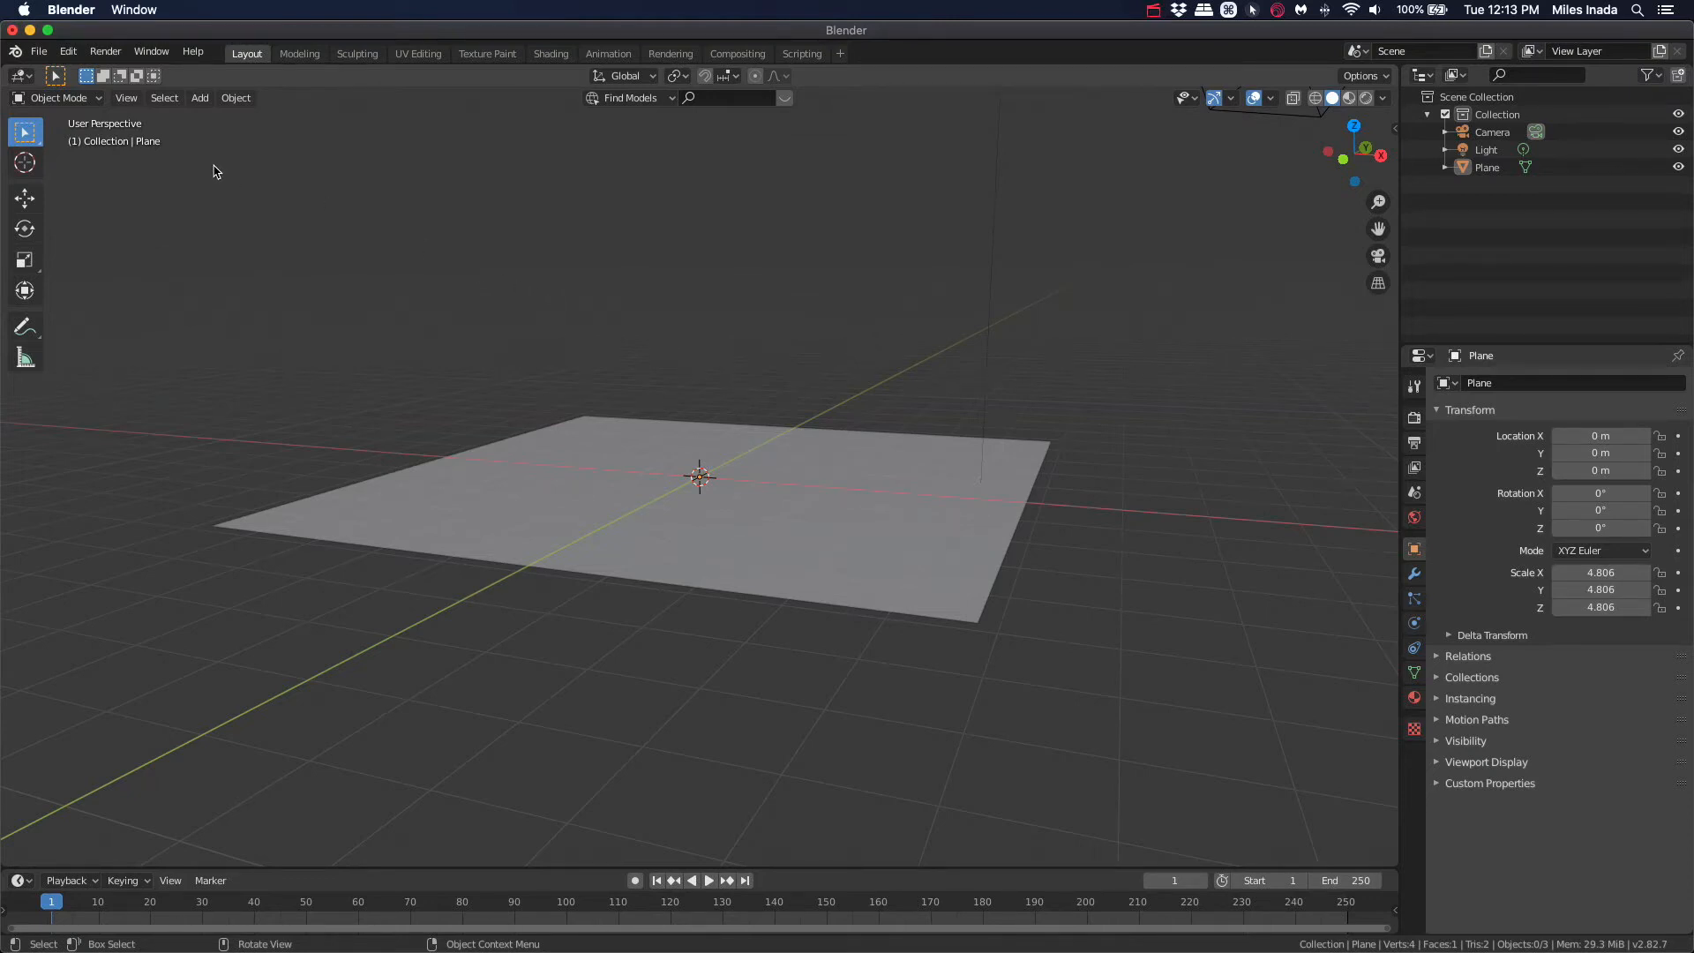
pyautogui.moveTo(67, 52)
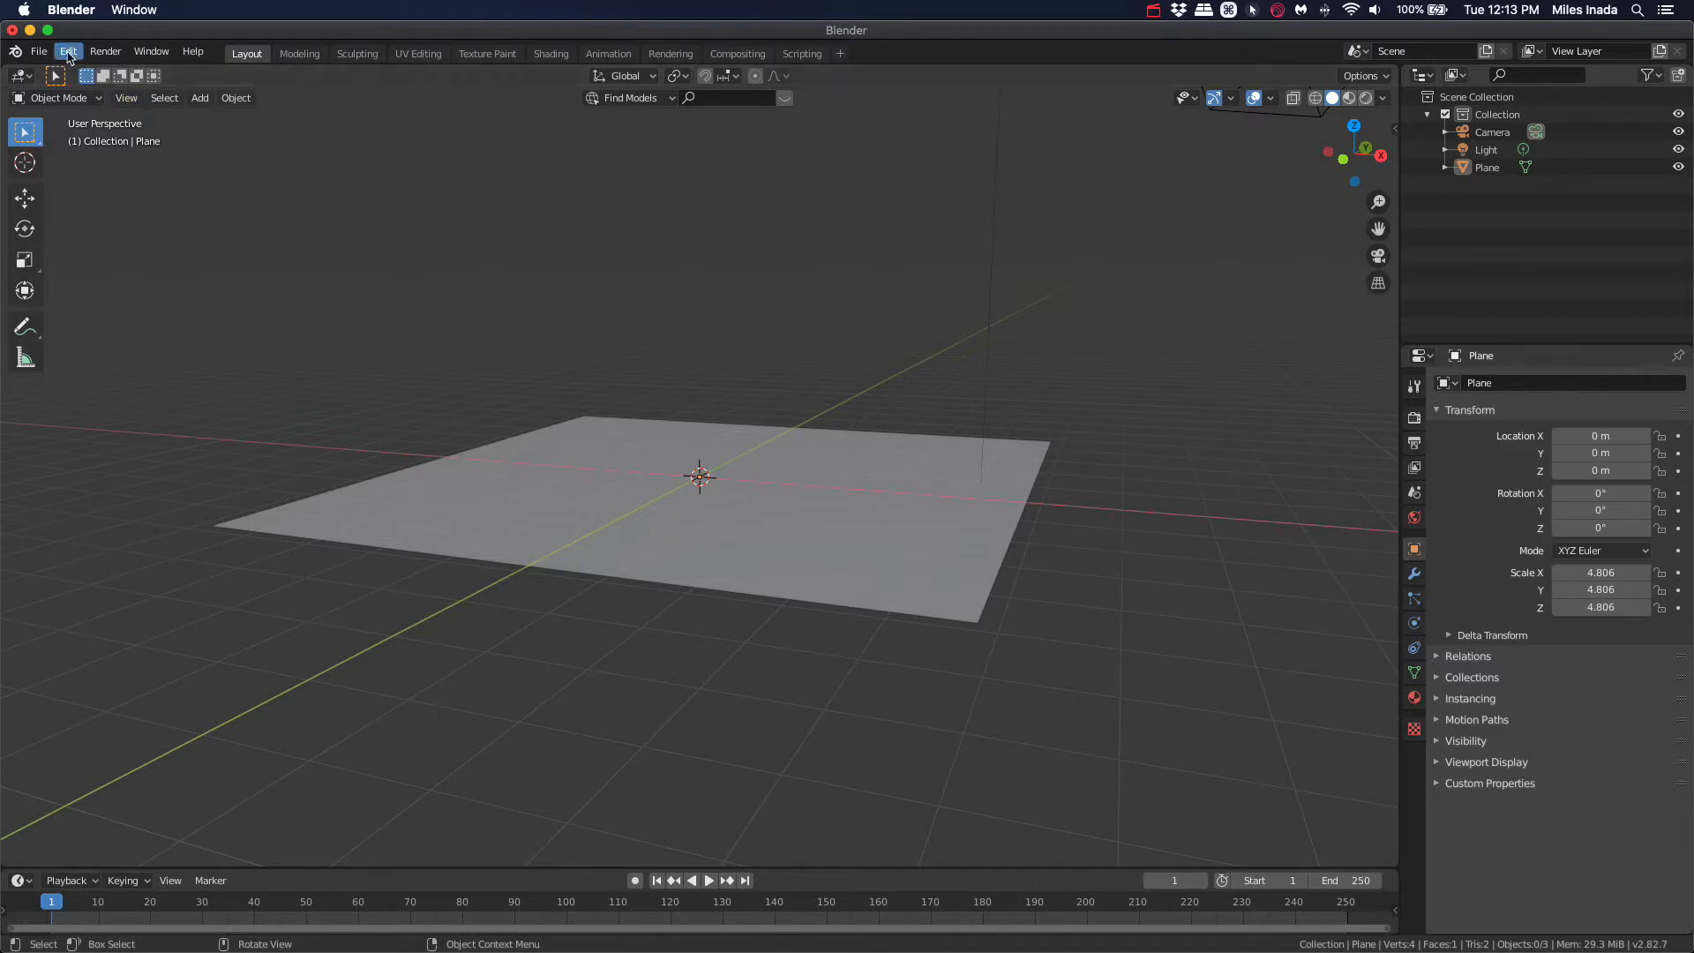
# Step: Enable the Images as Planes add-on by searching 'images' in Preferences
pyautogui.click(67, 51)
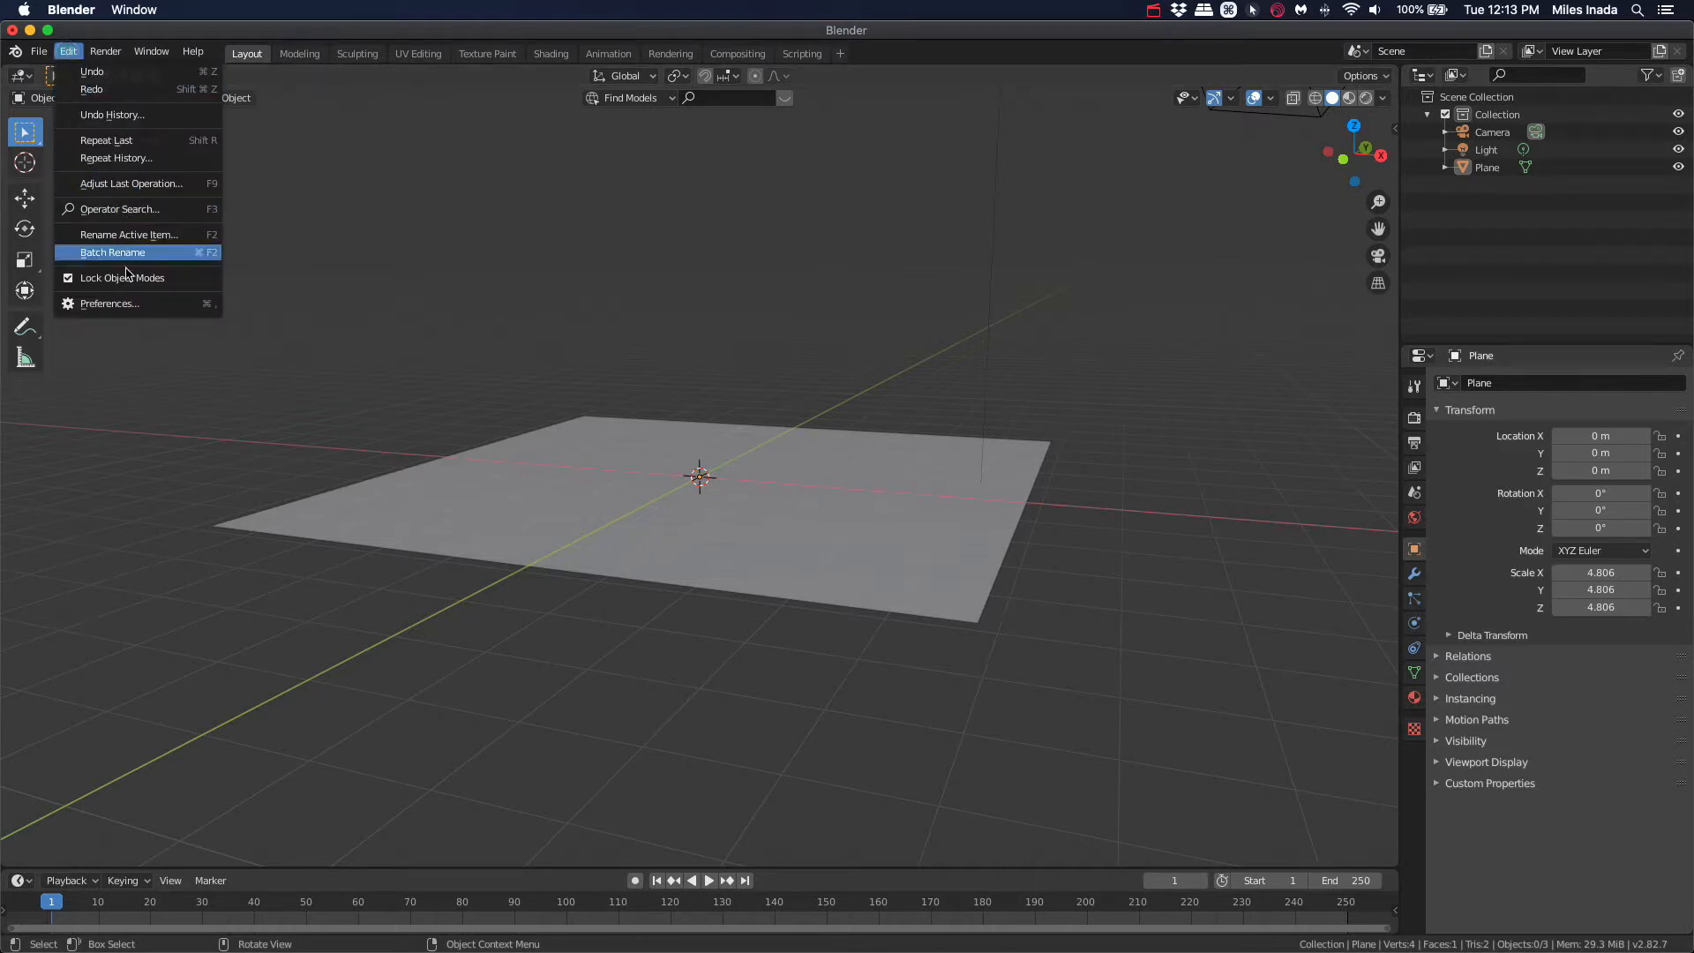
pyautogui.click(110, 302)
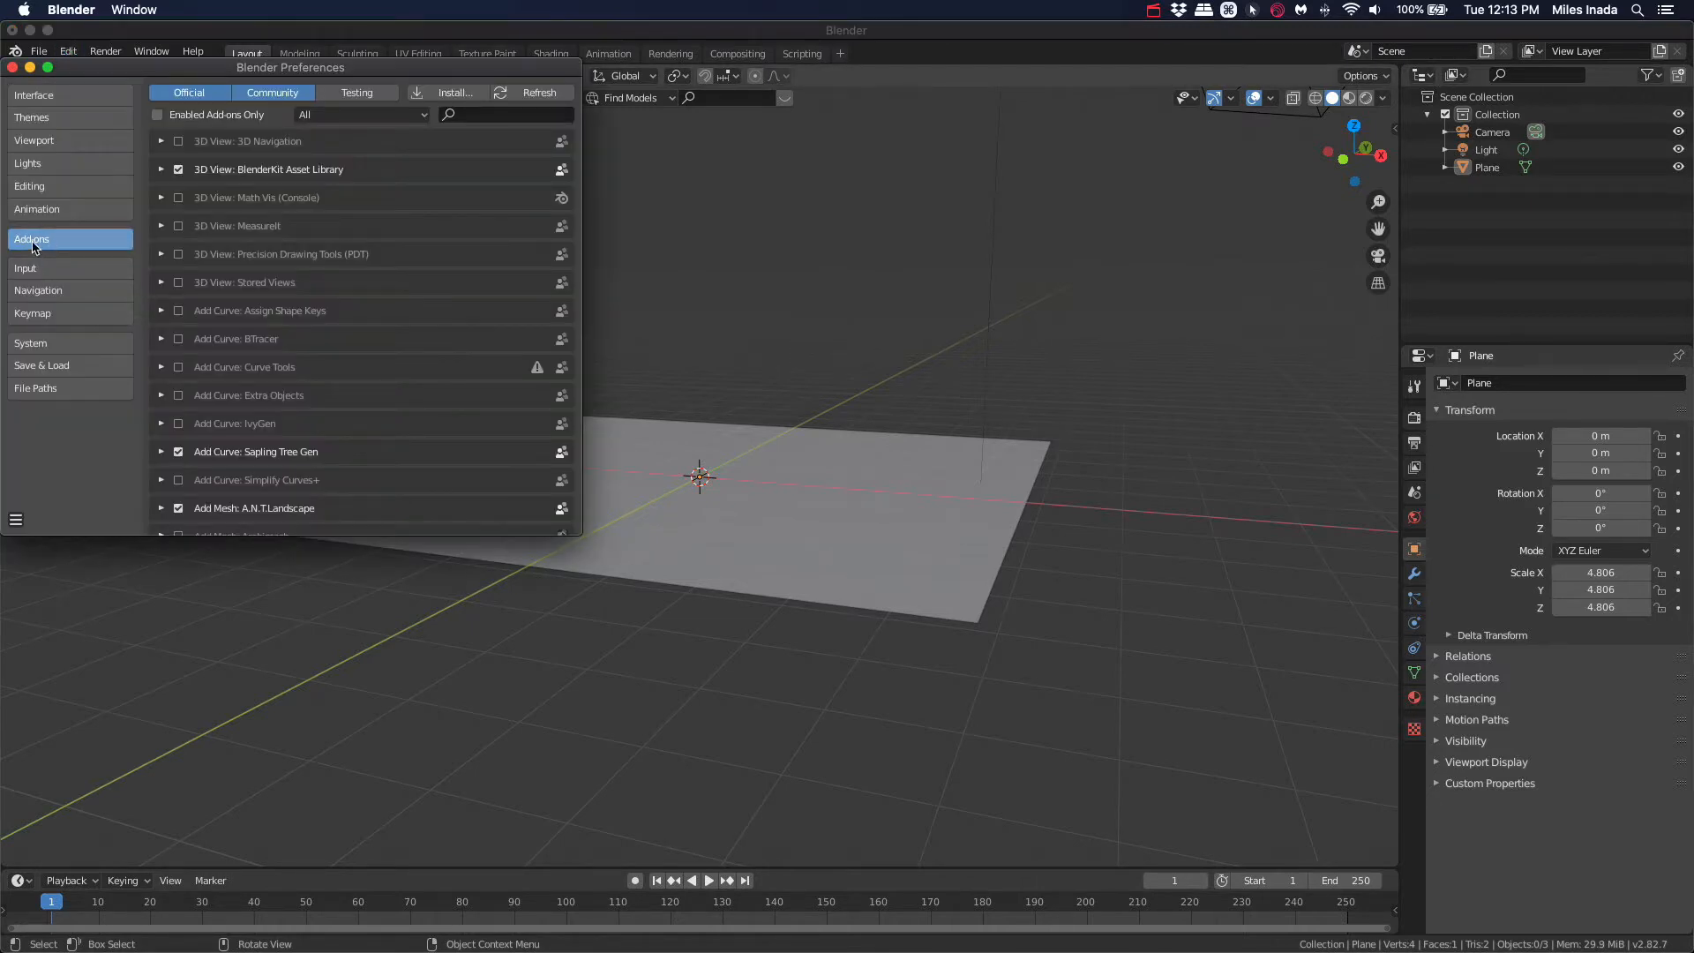
pyautogui.click(508, 115)
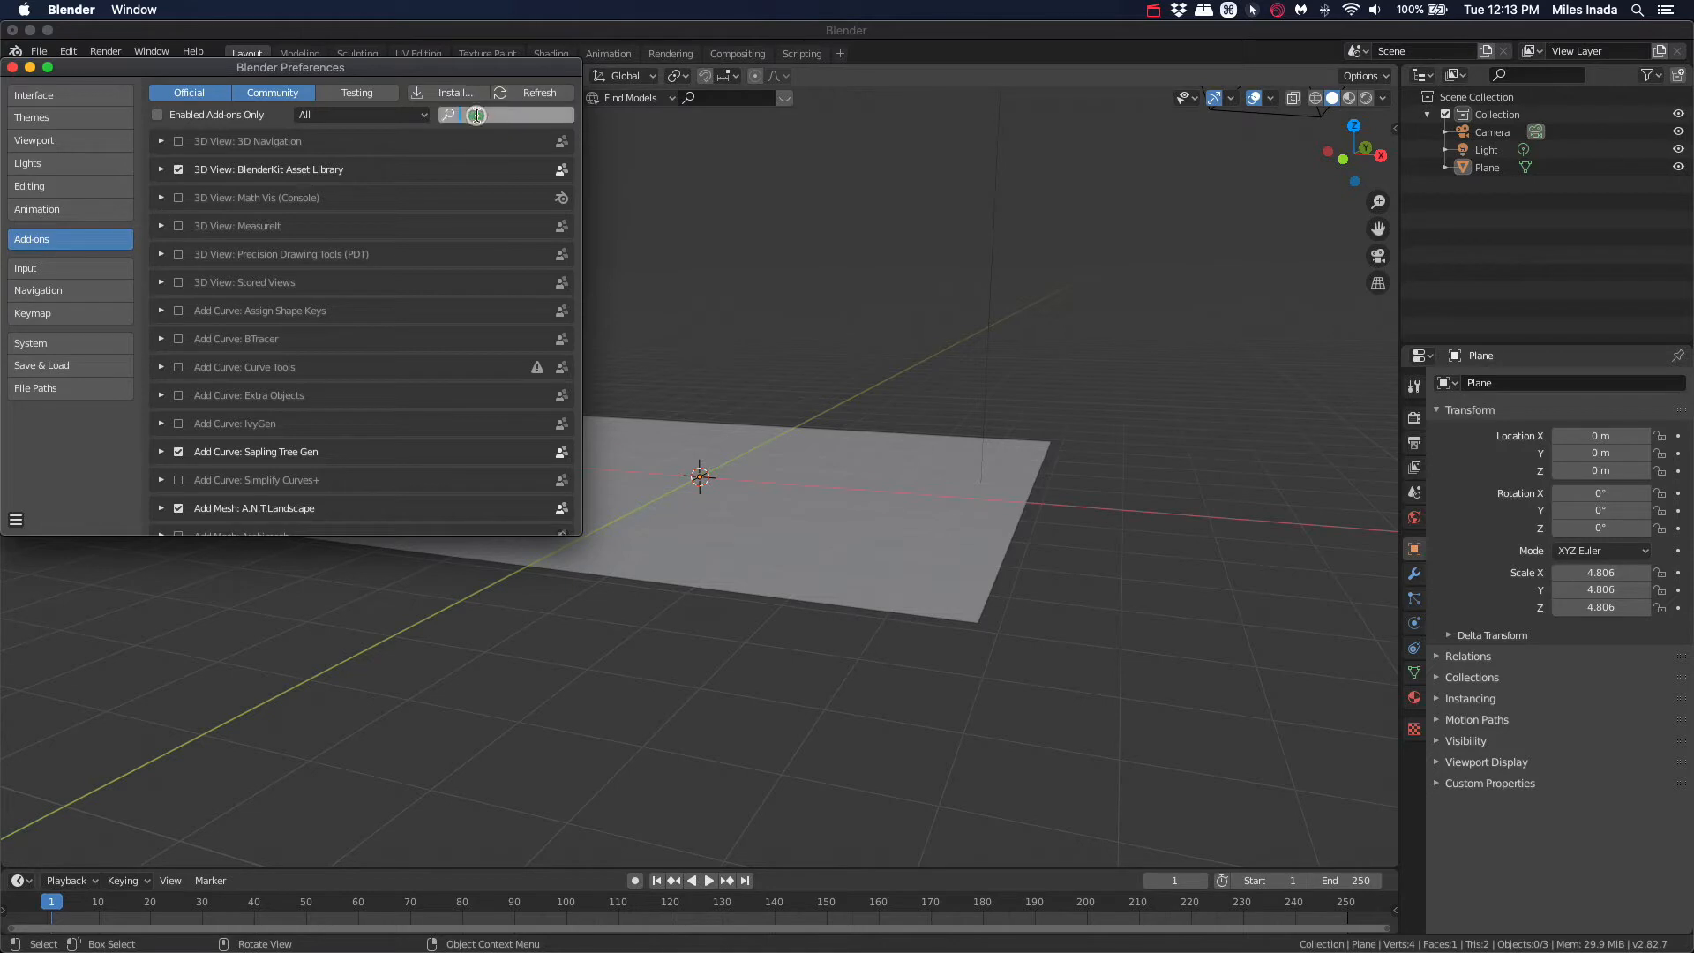
pyautogui.write('images')
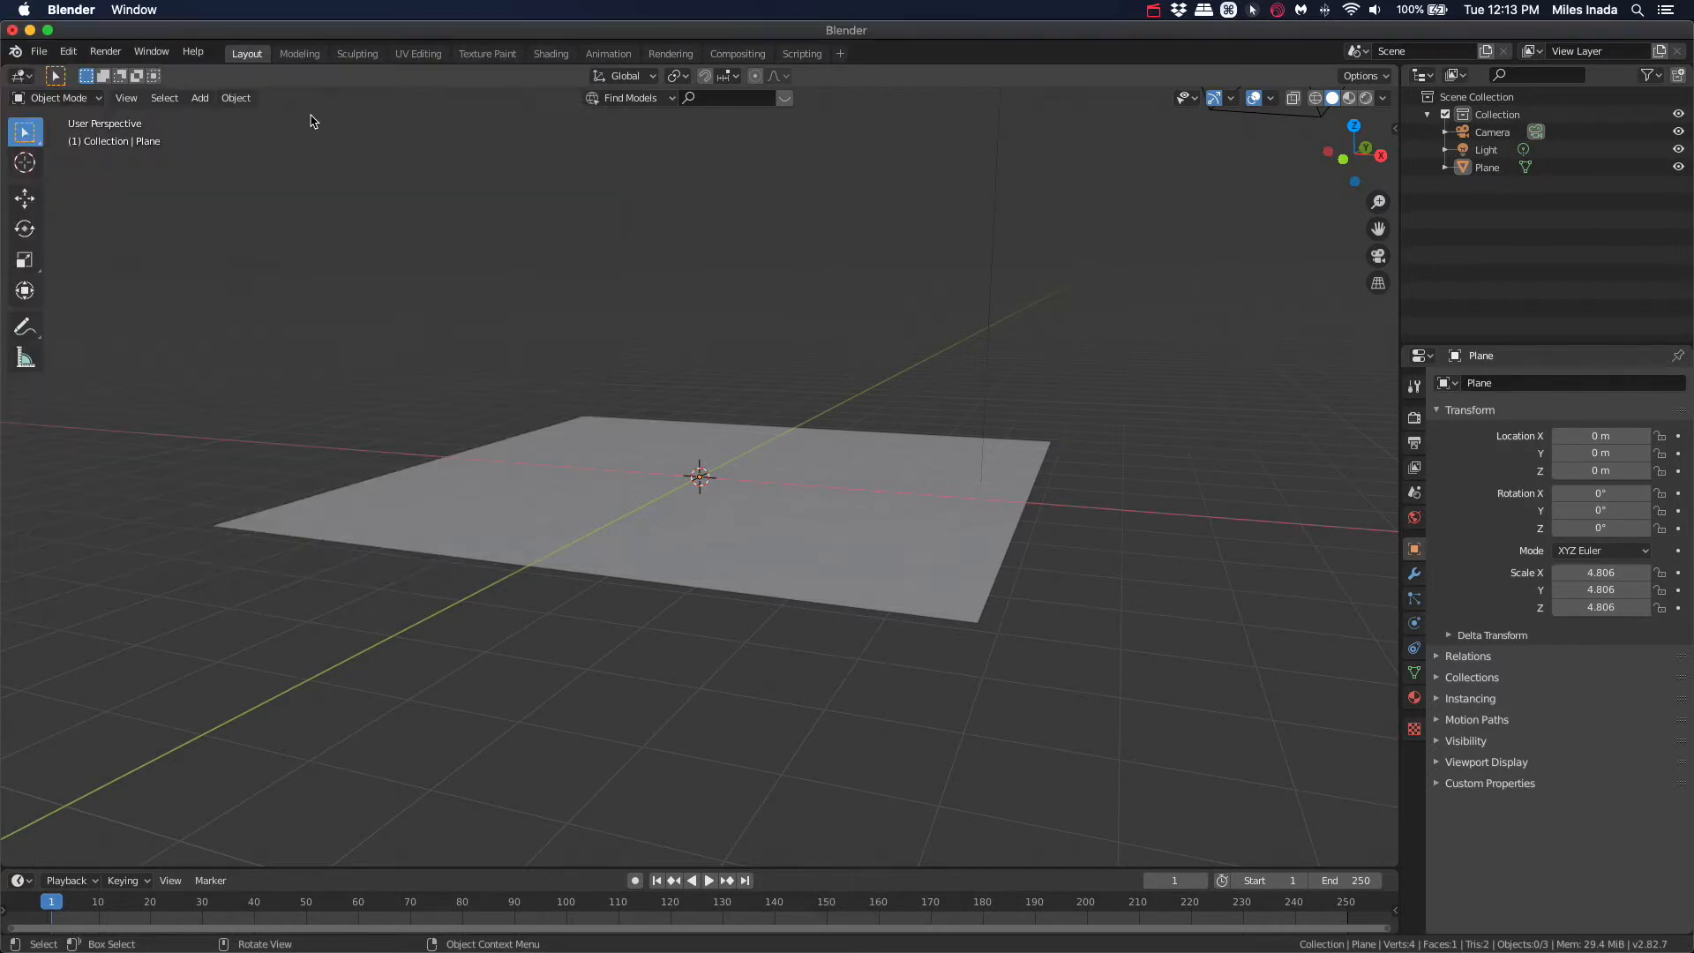
pyautogui.moveTo(200, 97)
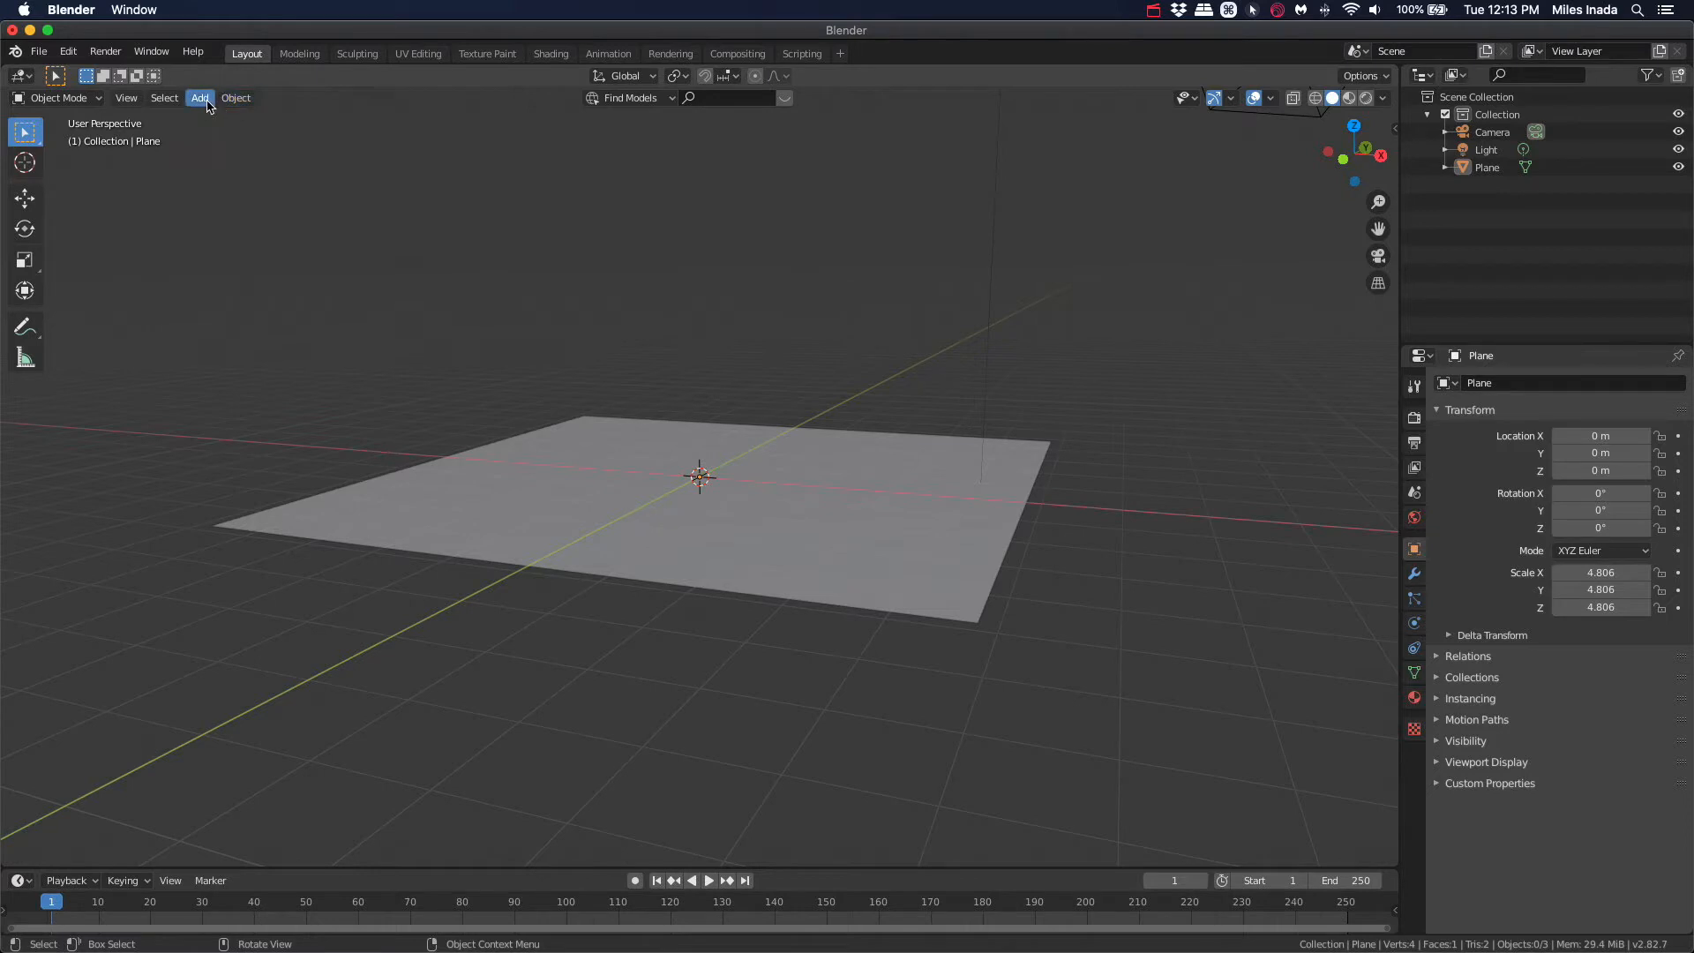
# Step: Import the MilesCharacter03b image as an upright plane at the origin
pyautogui.click(200, 97)
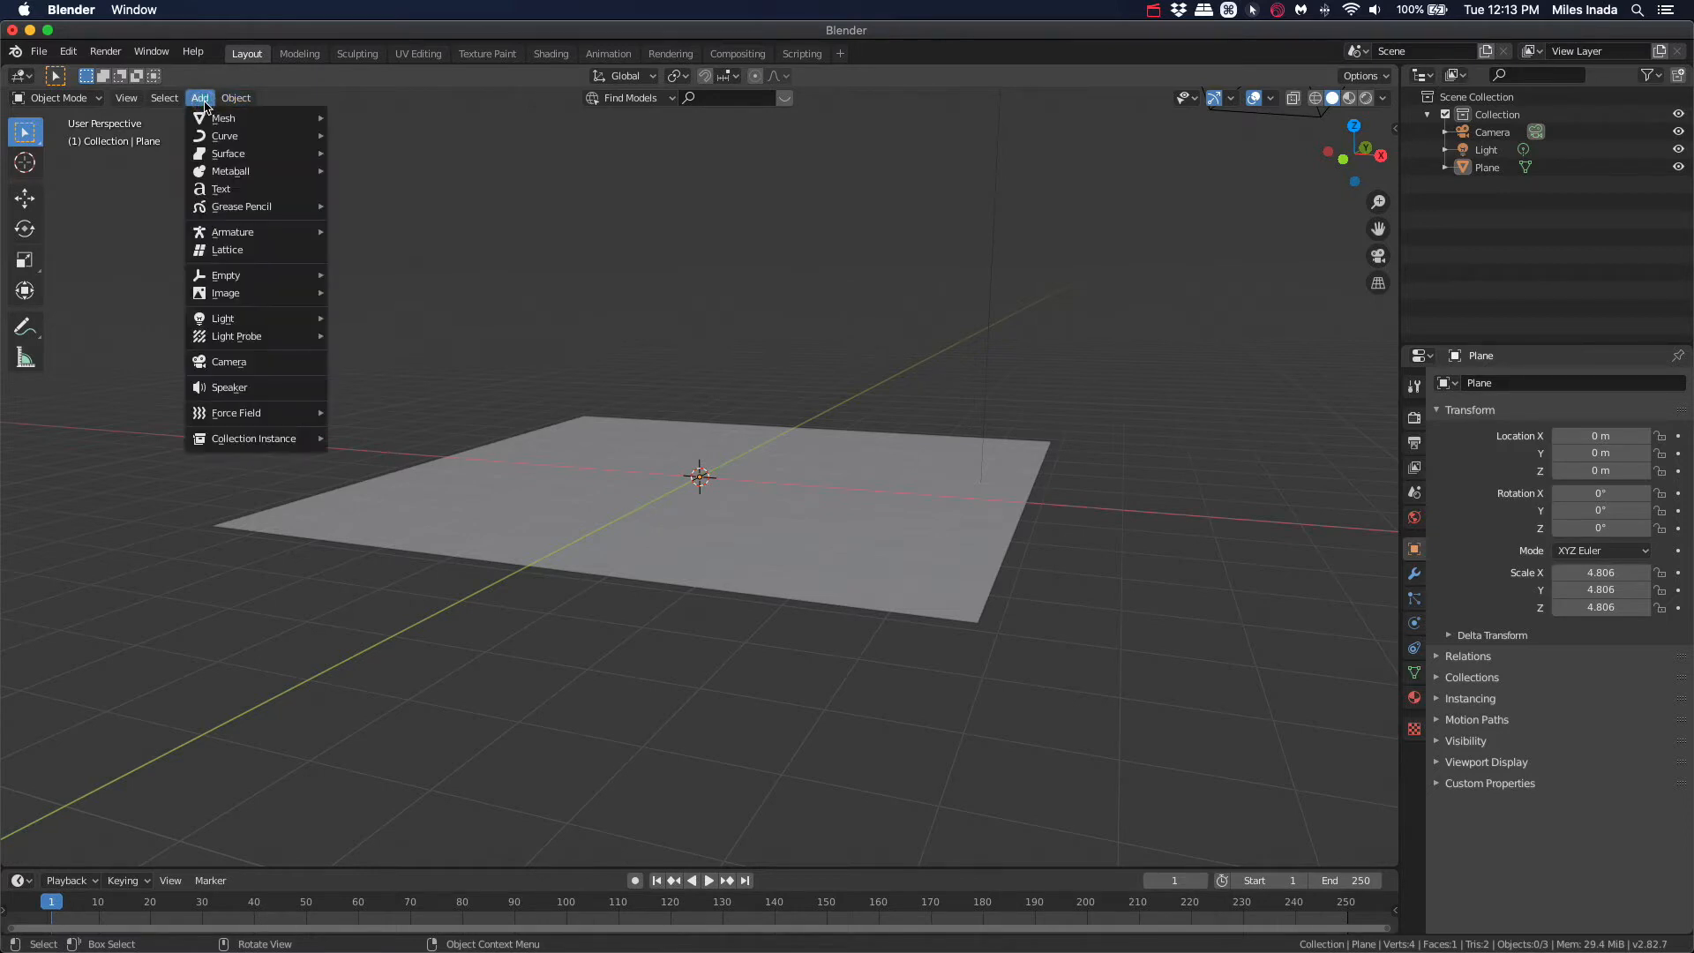
pyautogui.moveTo(224, 275)
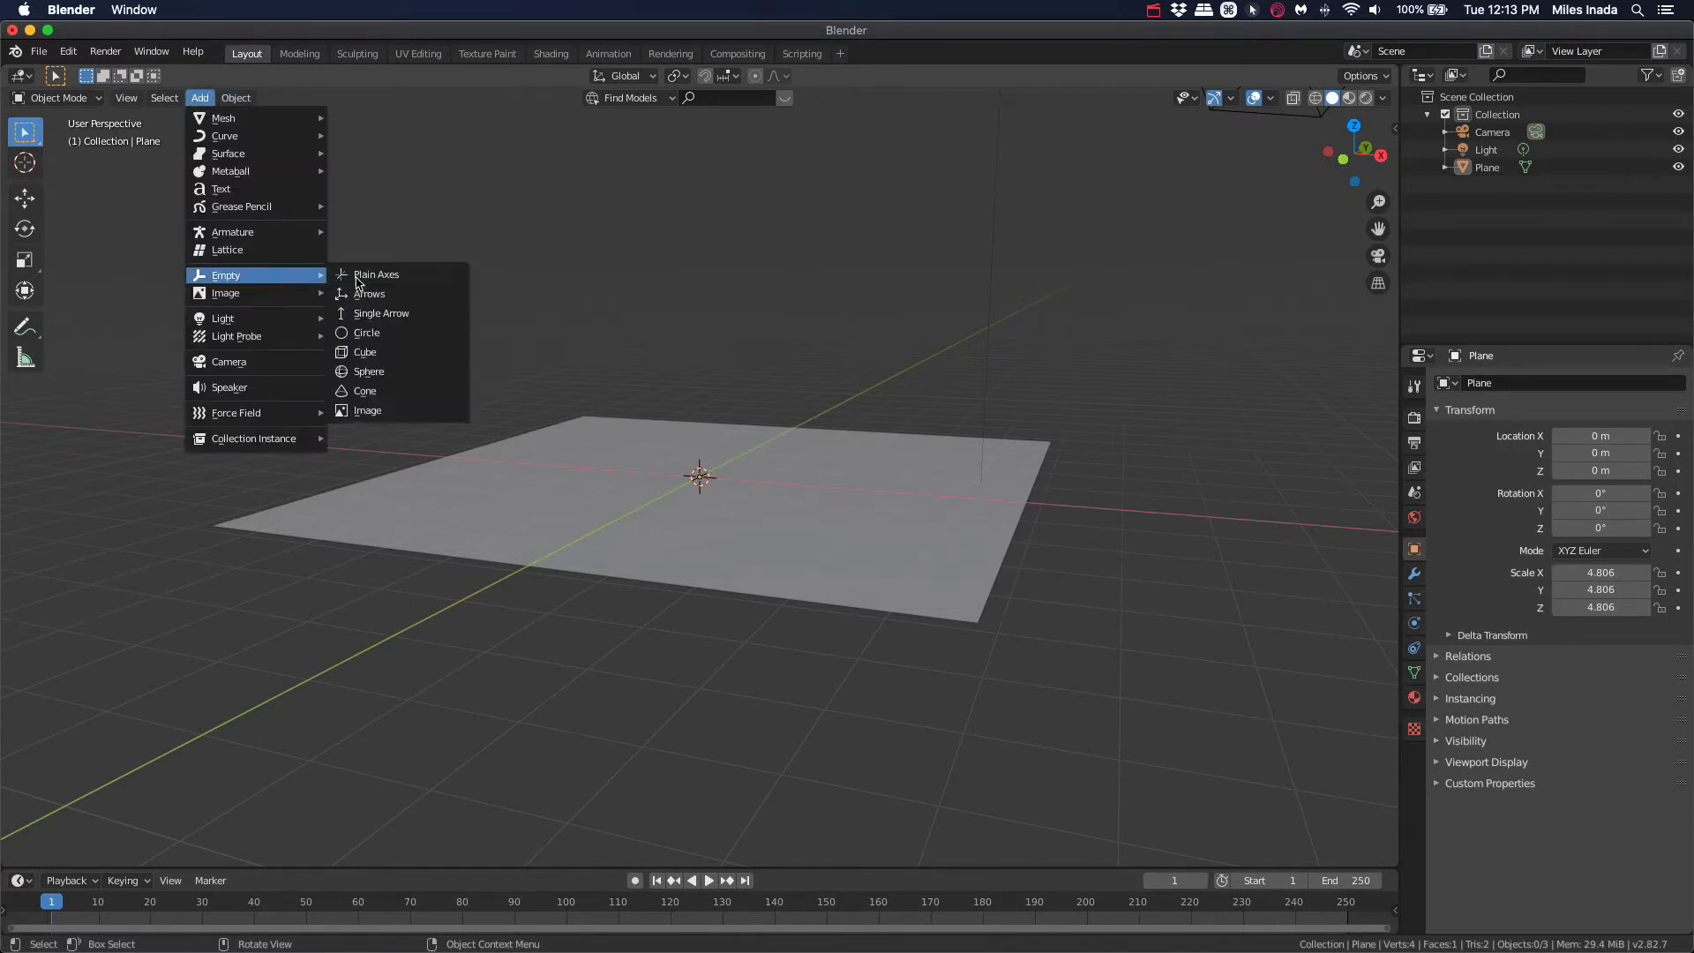
pyautogui.moveTo(226, 291)
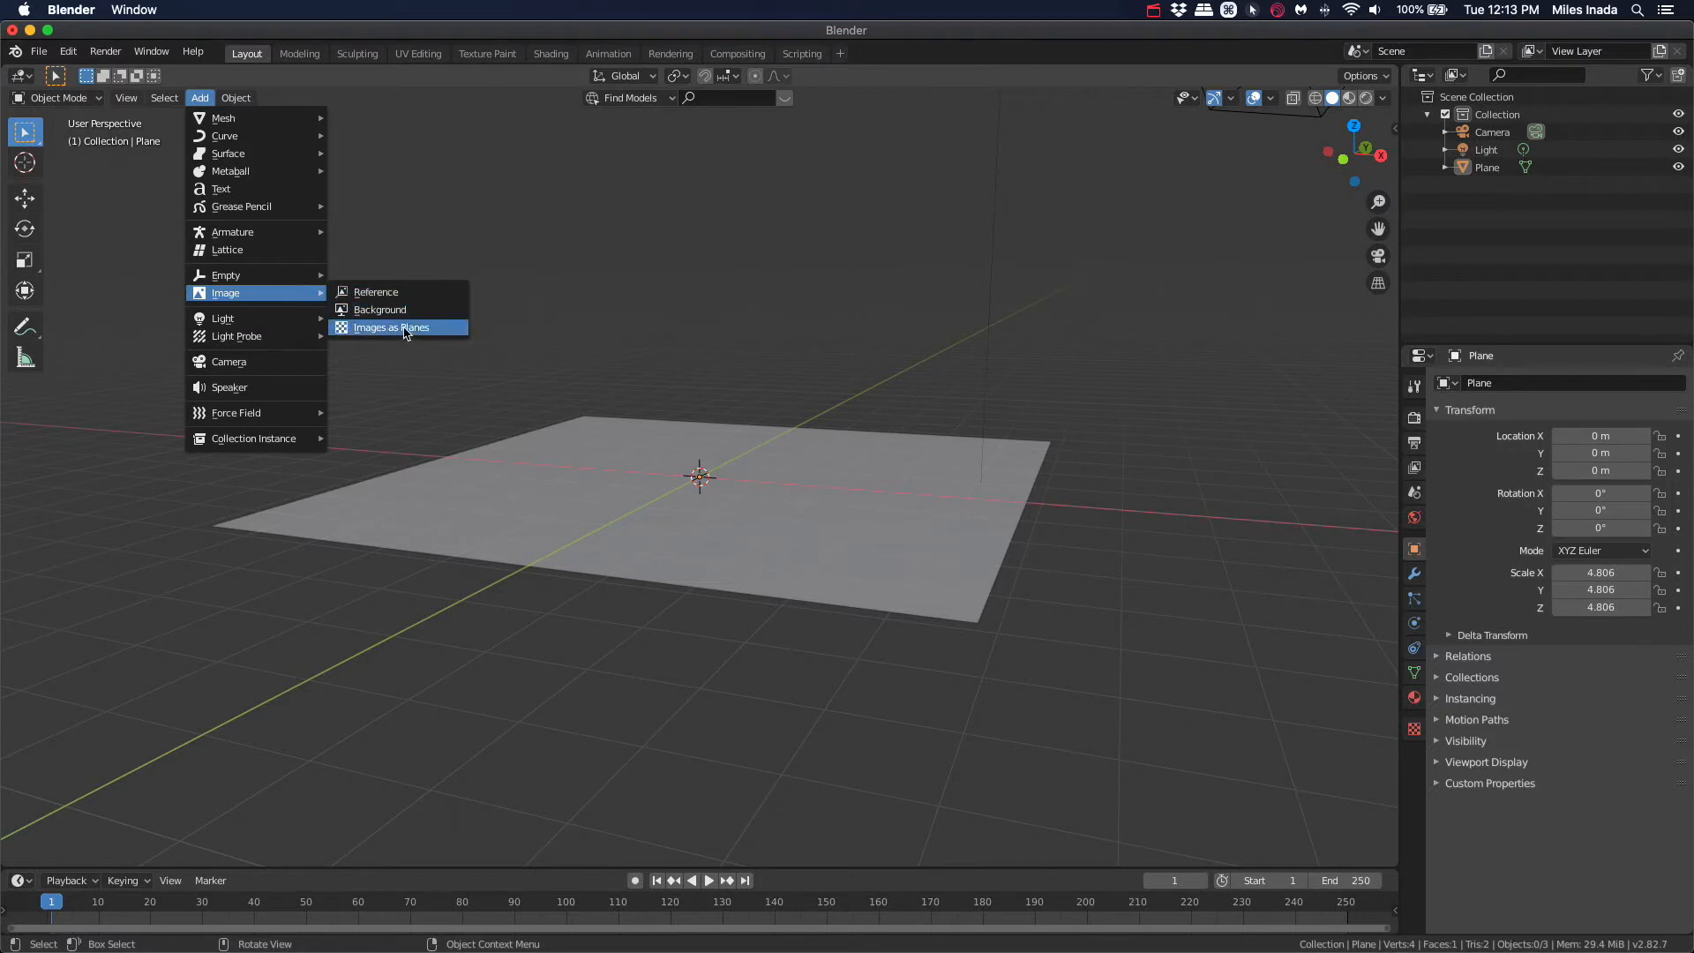
pyautogui.click(390, 329)
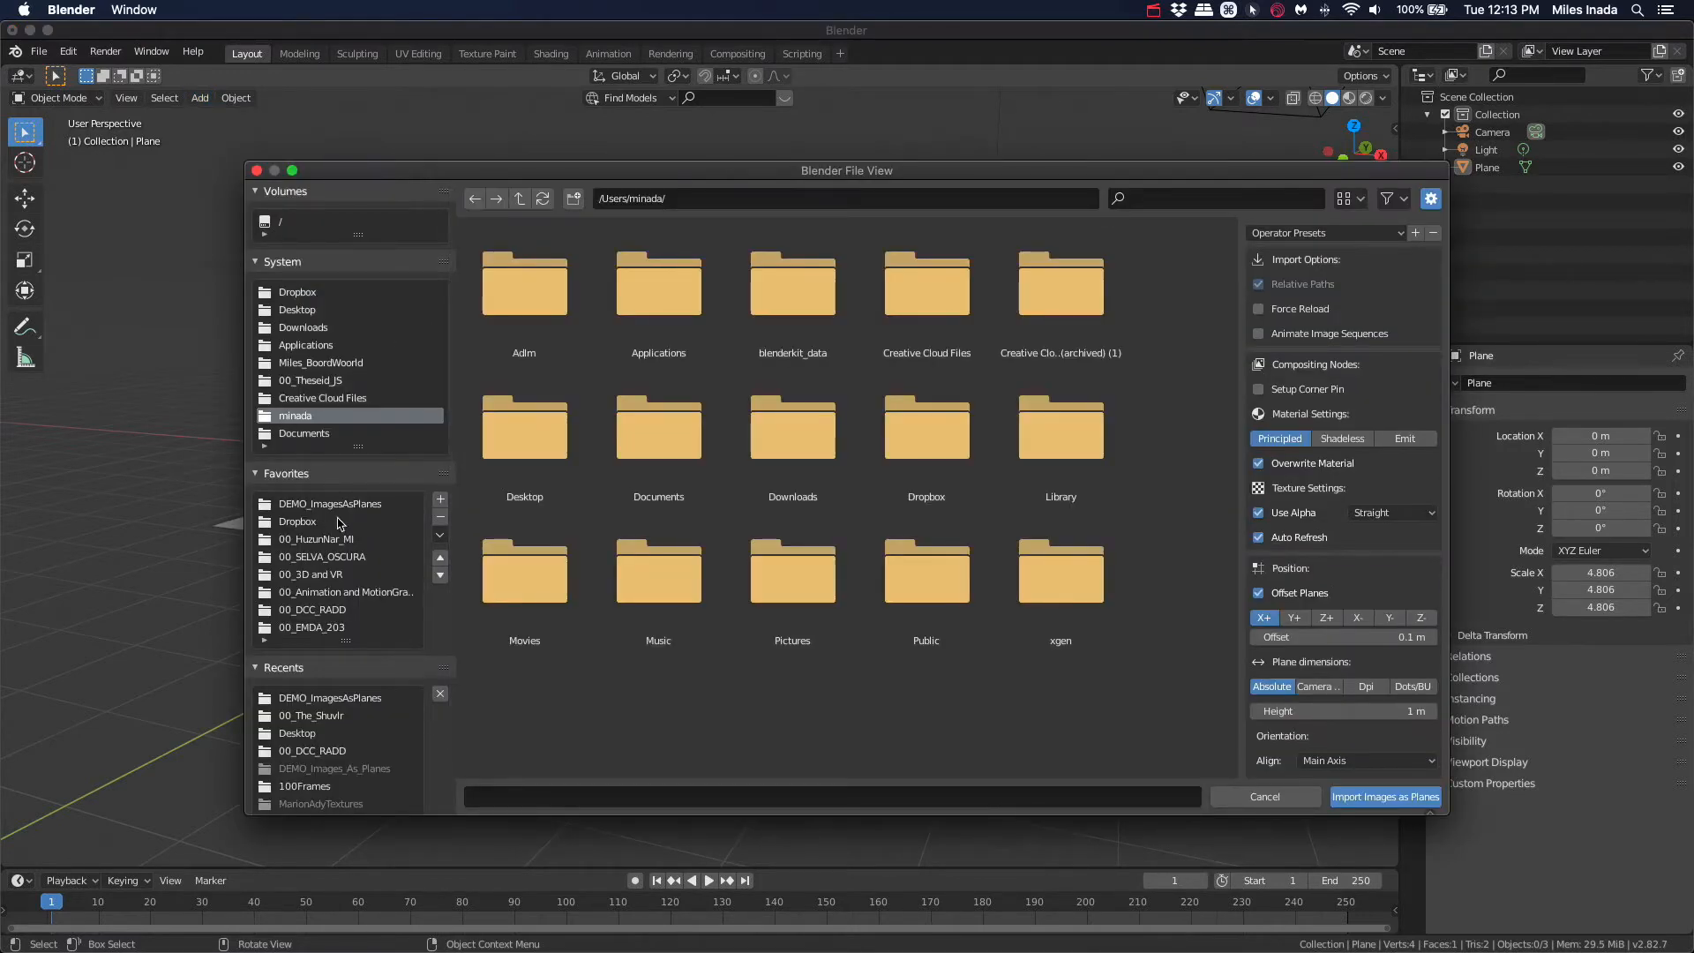
pyautogui.click(1384, 796)
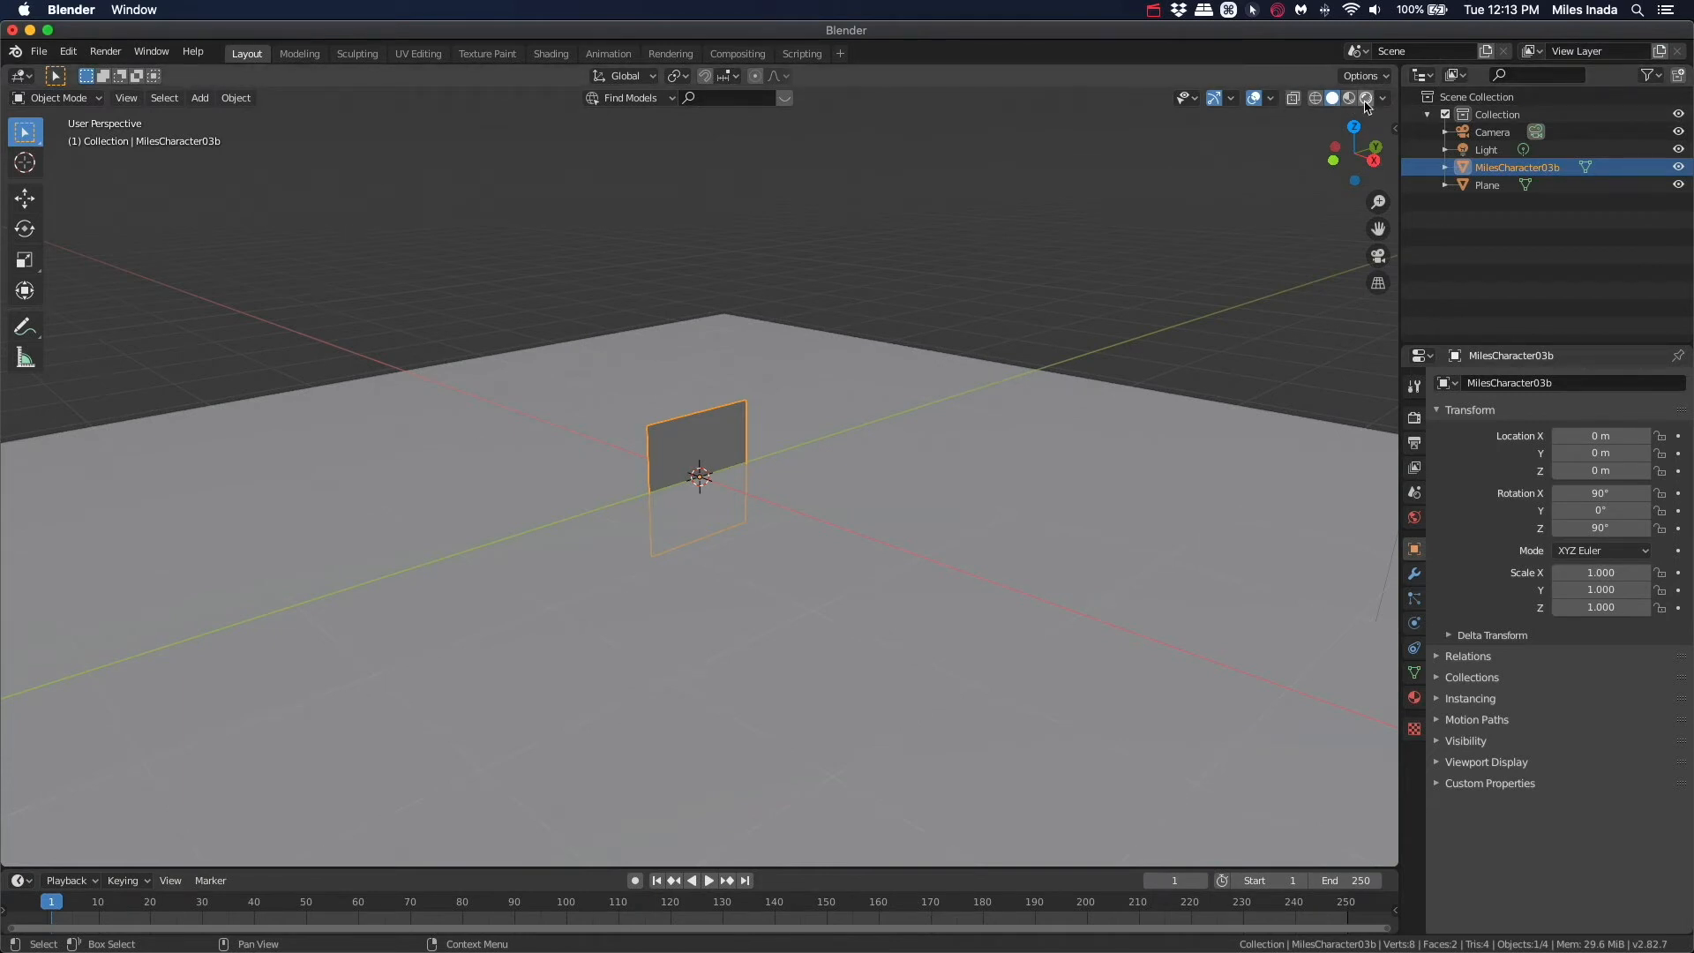
pyautogui.moveTo(1354, 104)
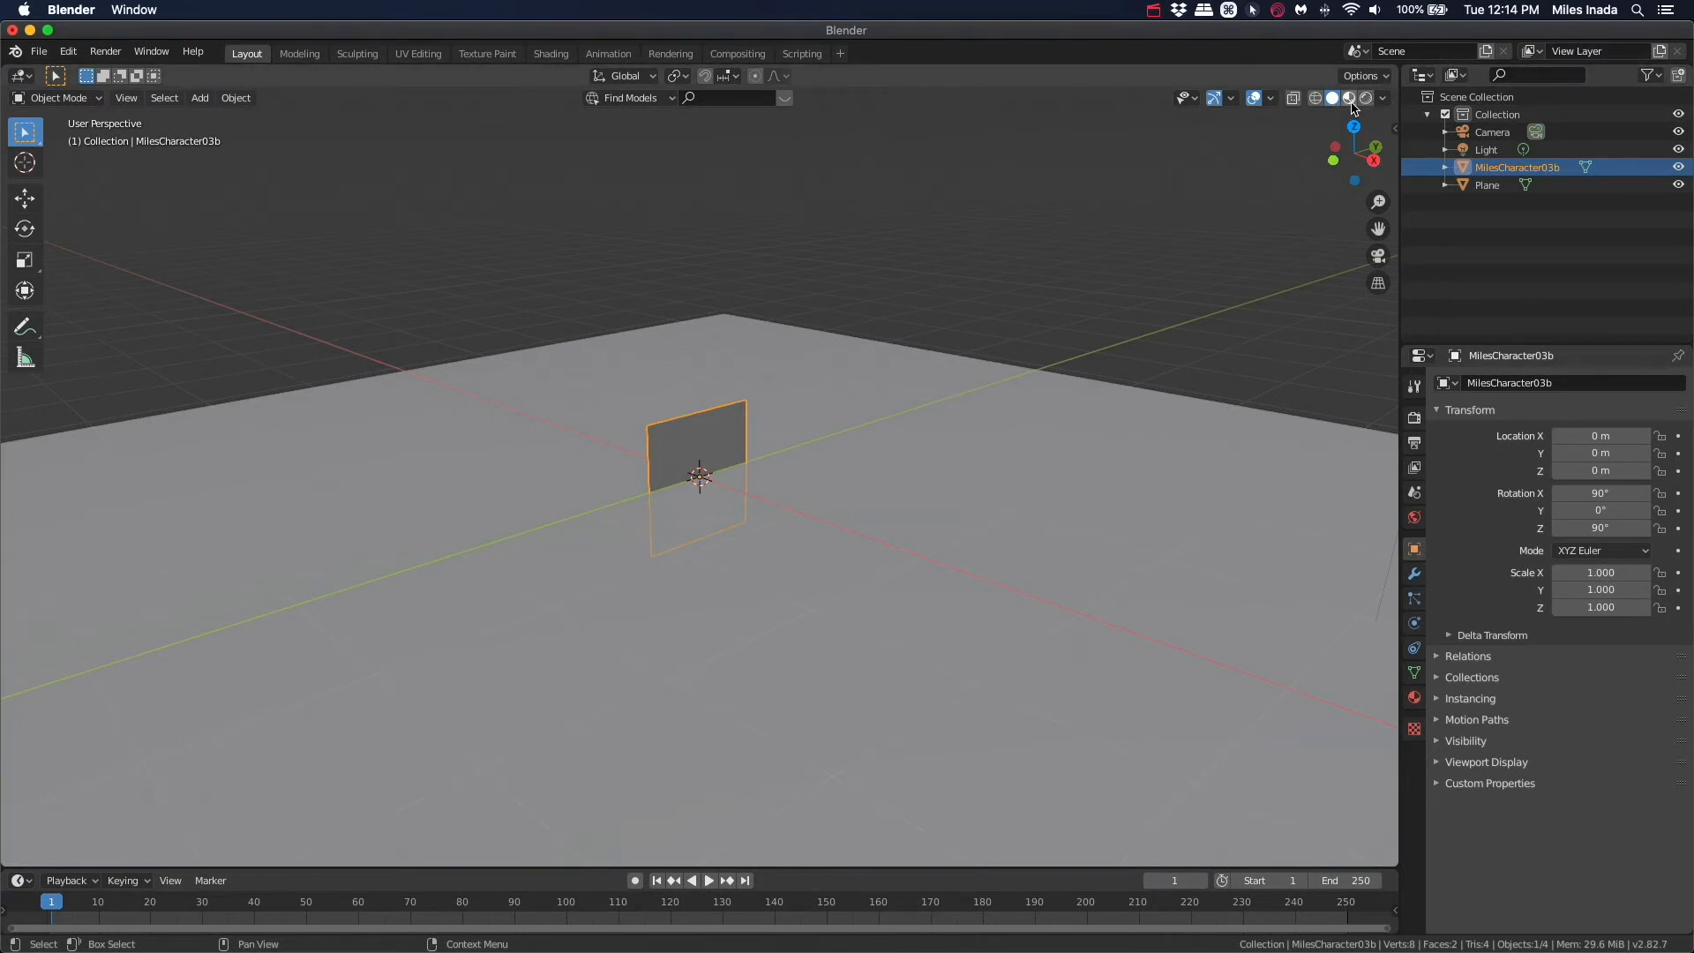
pyautogui.moveTo(1364, 97)
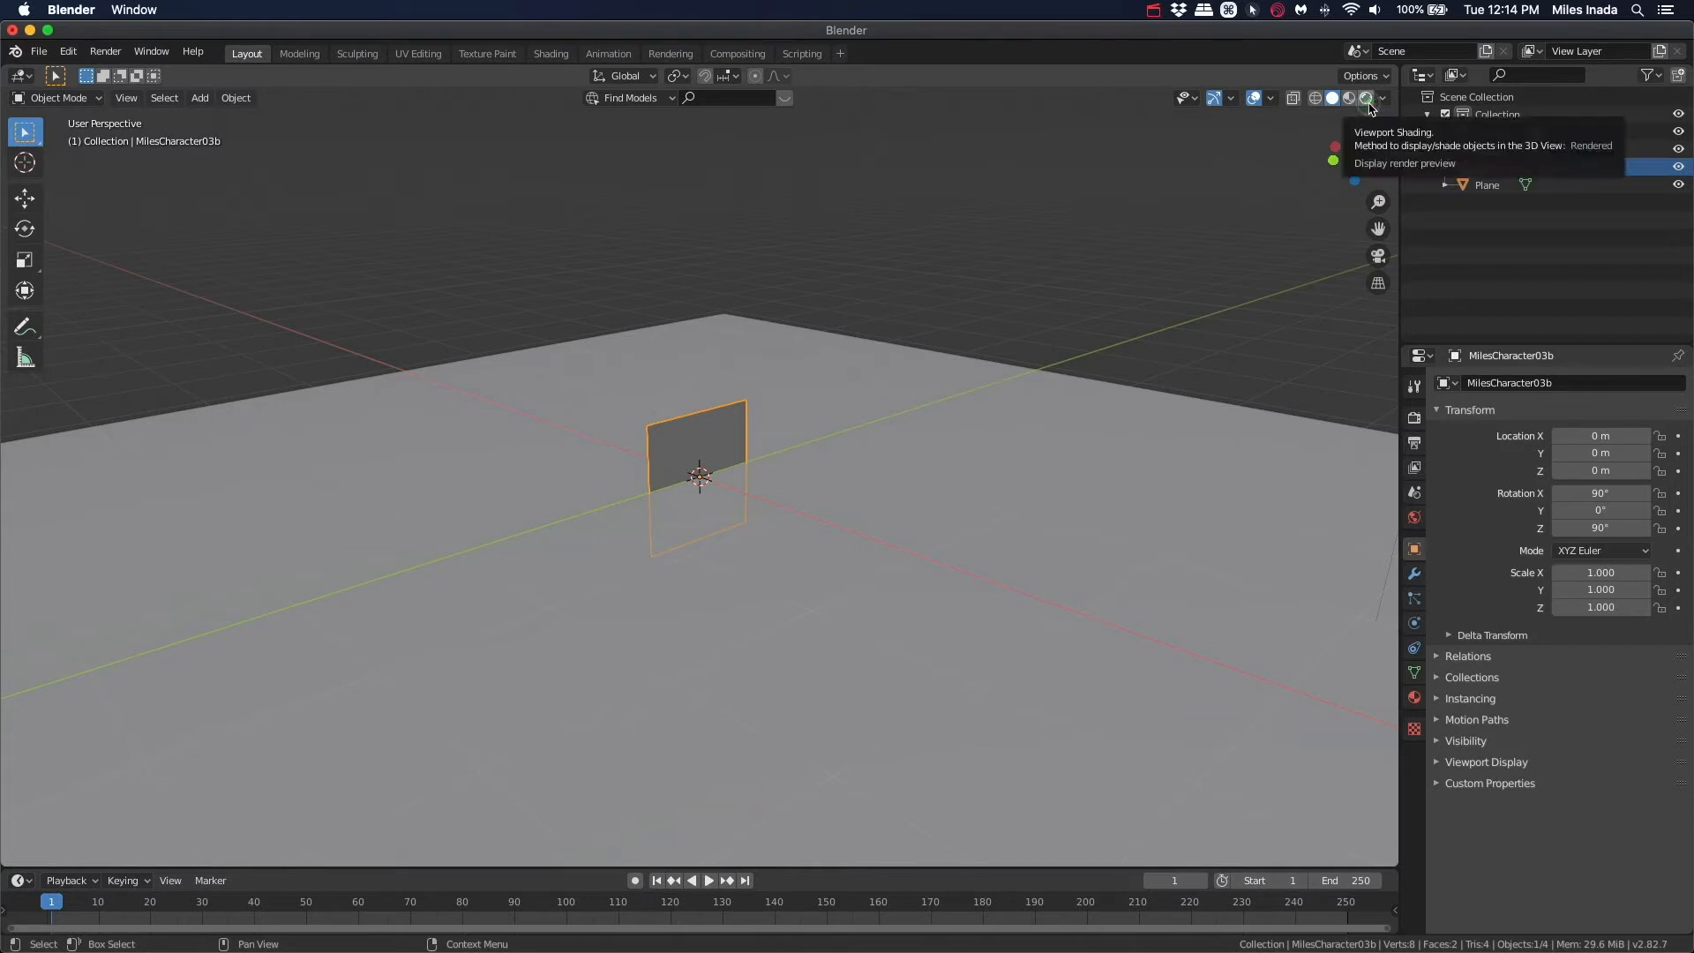
# Step: Switch the viewport to rendered shading to see the character and its shadow
pyautogui.click(1368, 97)
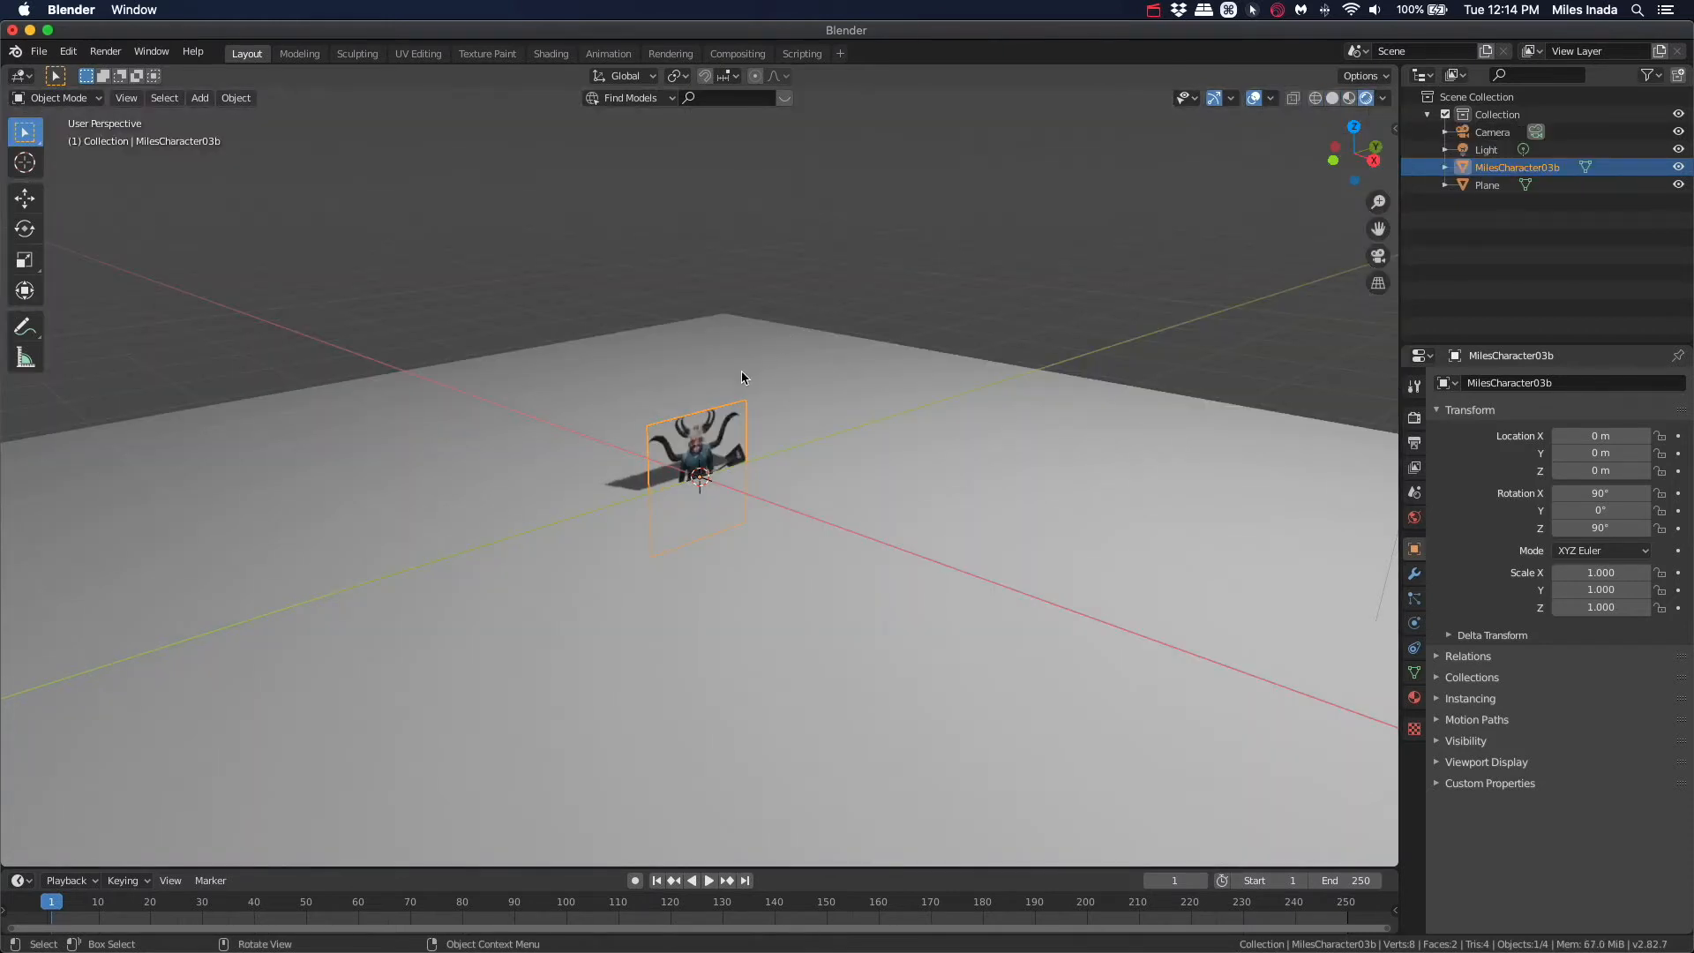
pyautogui.moveTo(697, 440)
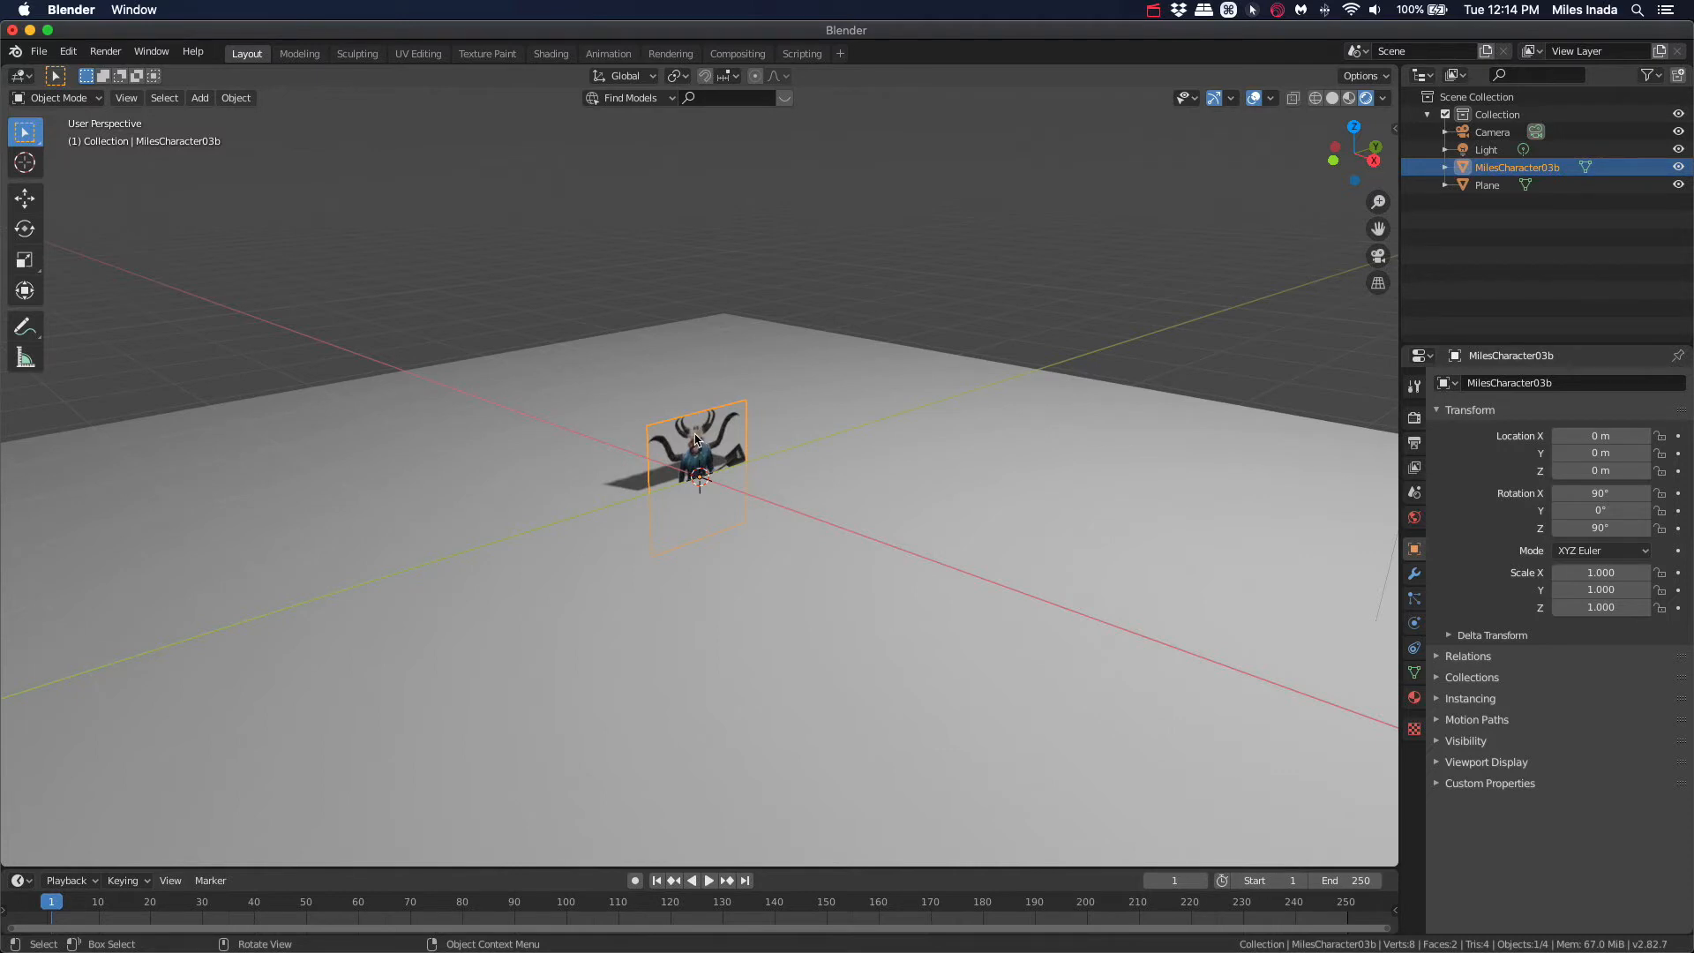
# Step: Raise the plane along Z onto the ground and rotate it about 44° around Z
pyautogui.press('g')
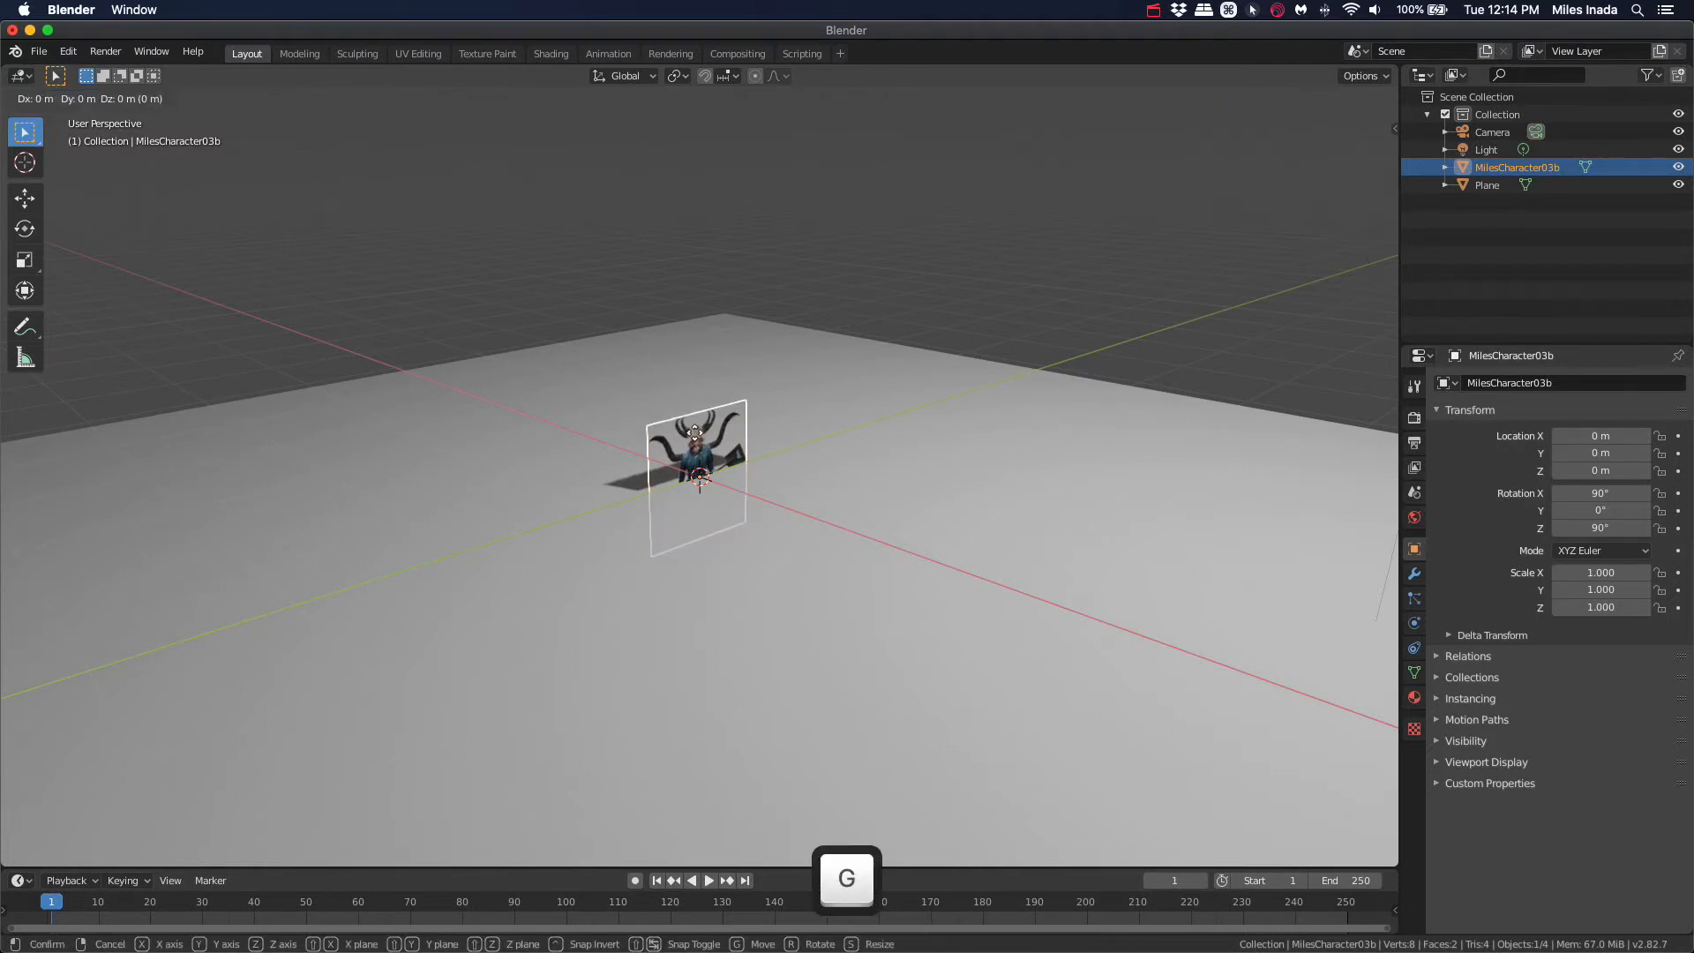
pyautogui.press('z')
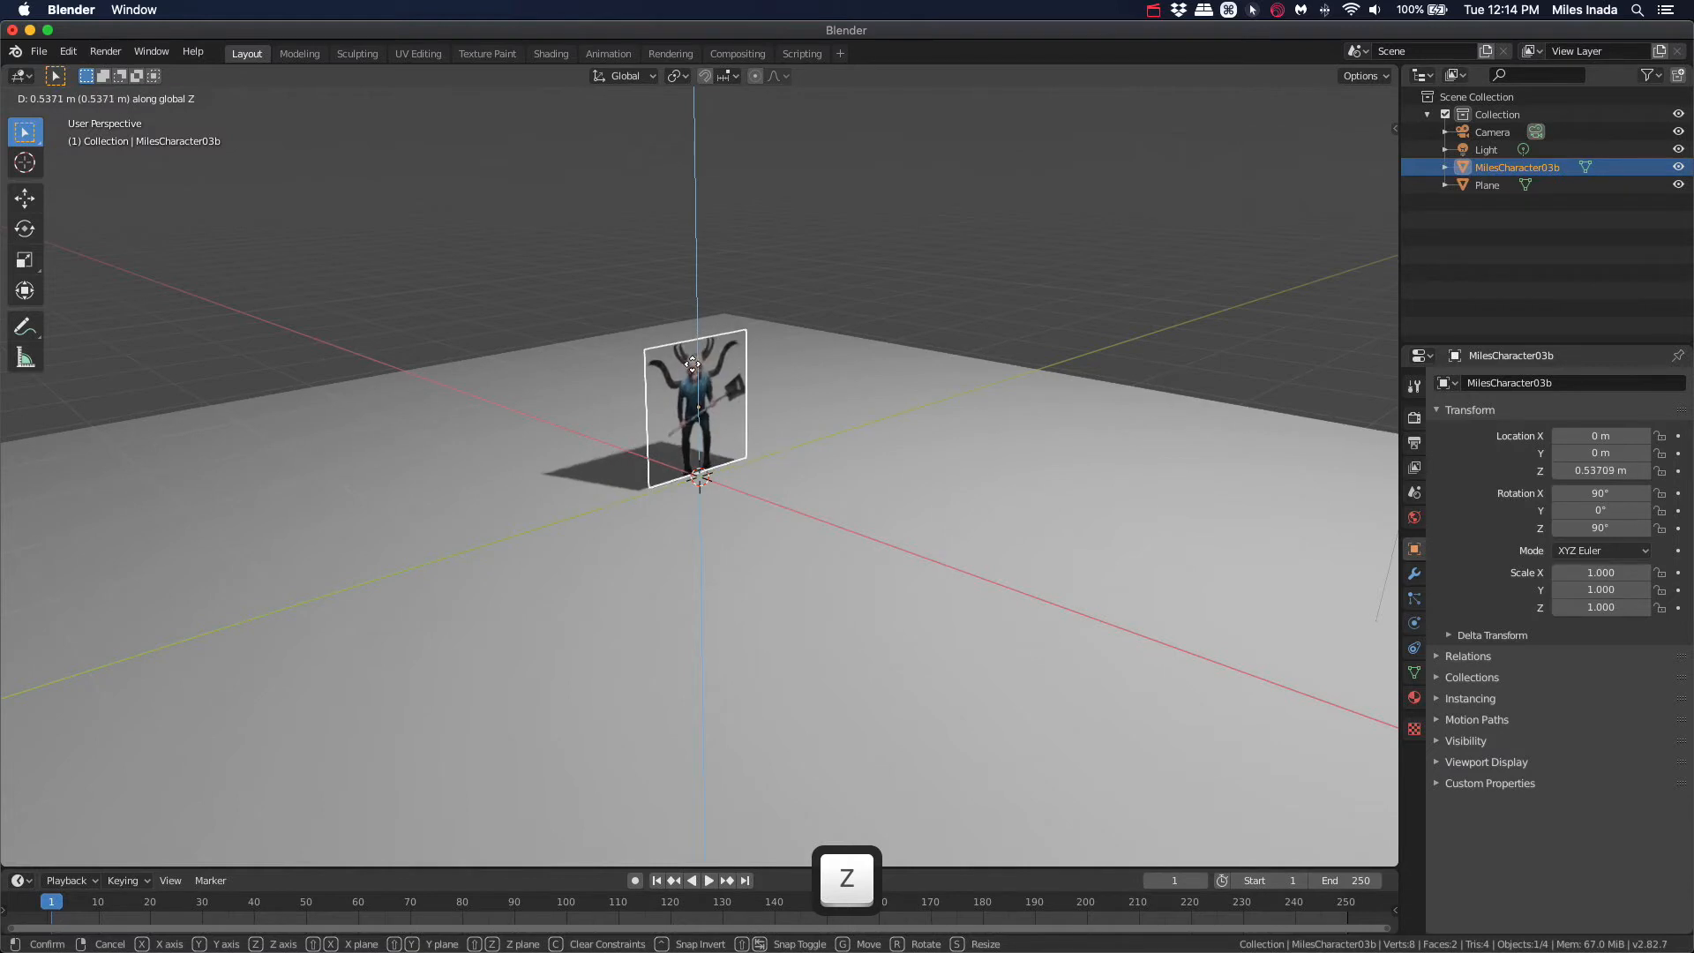
pyautogui.click(698, 406)
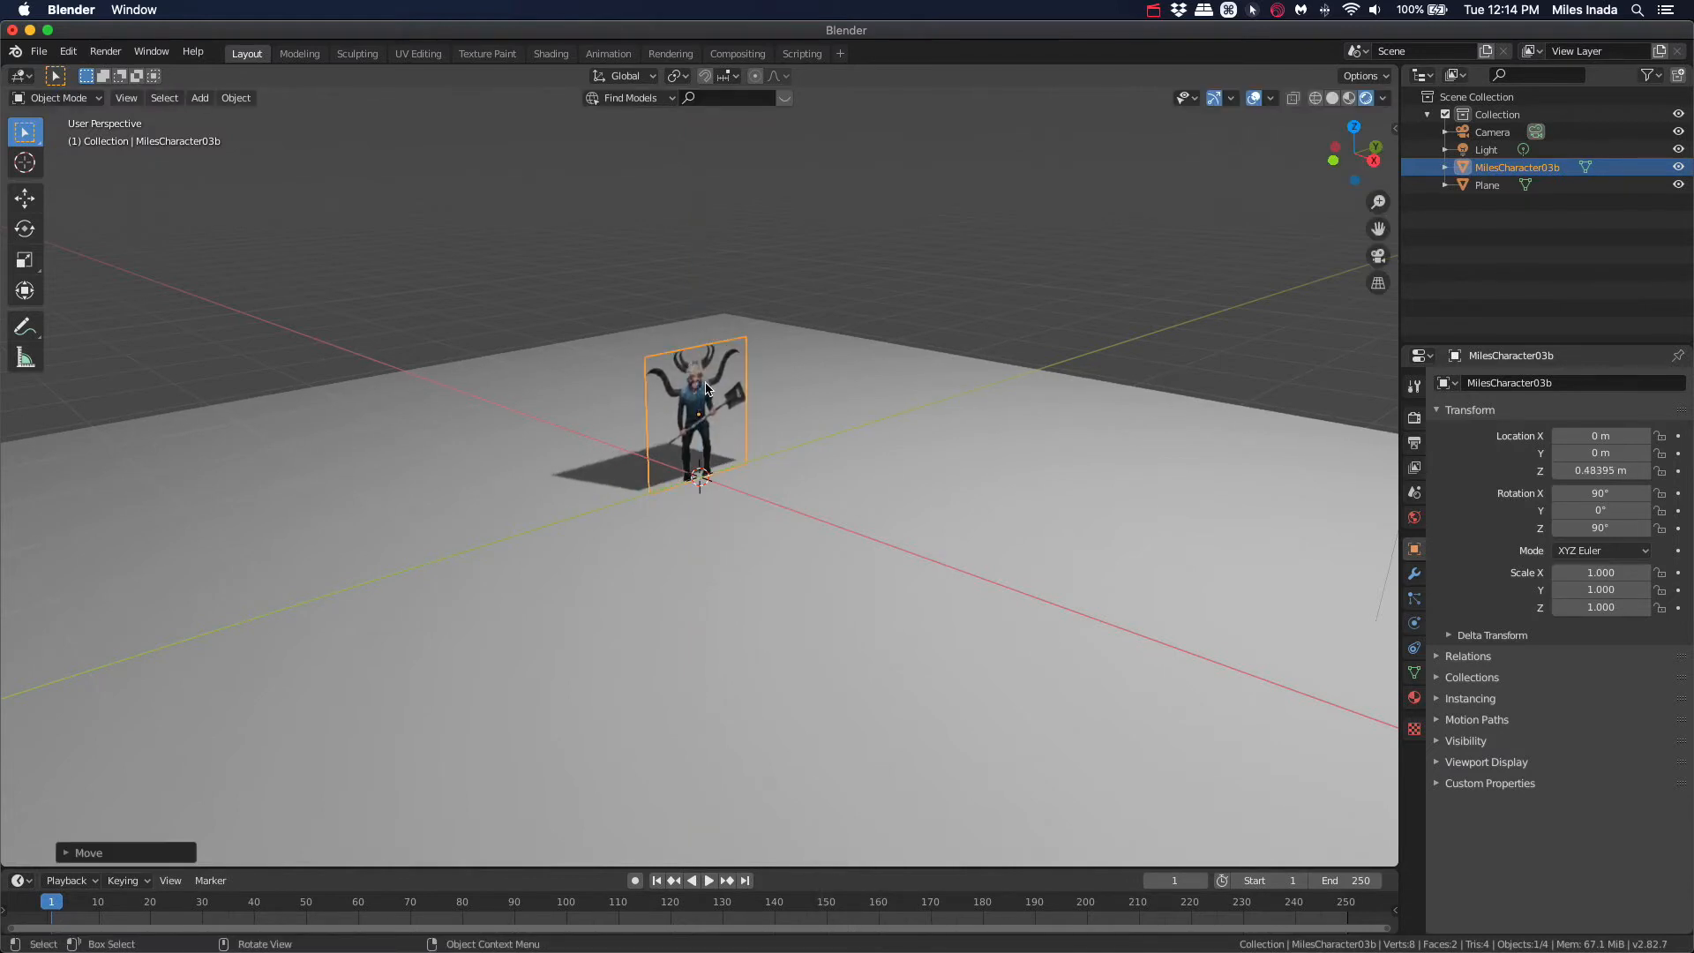
pyautogui.press('r')
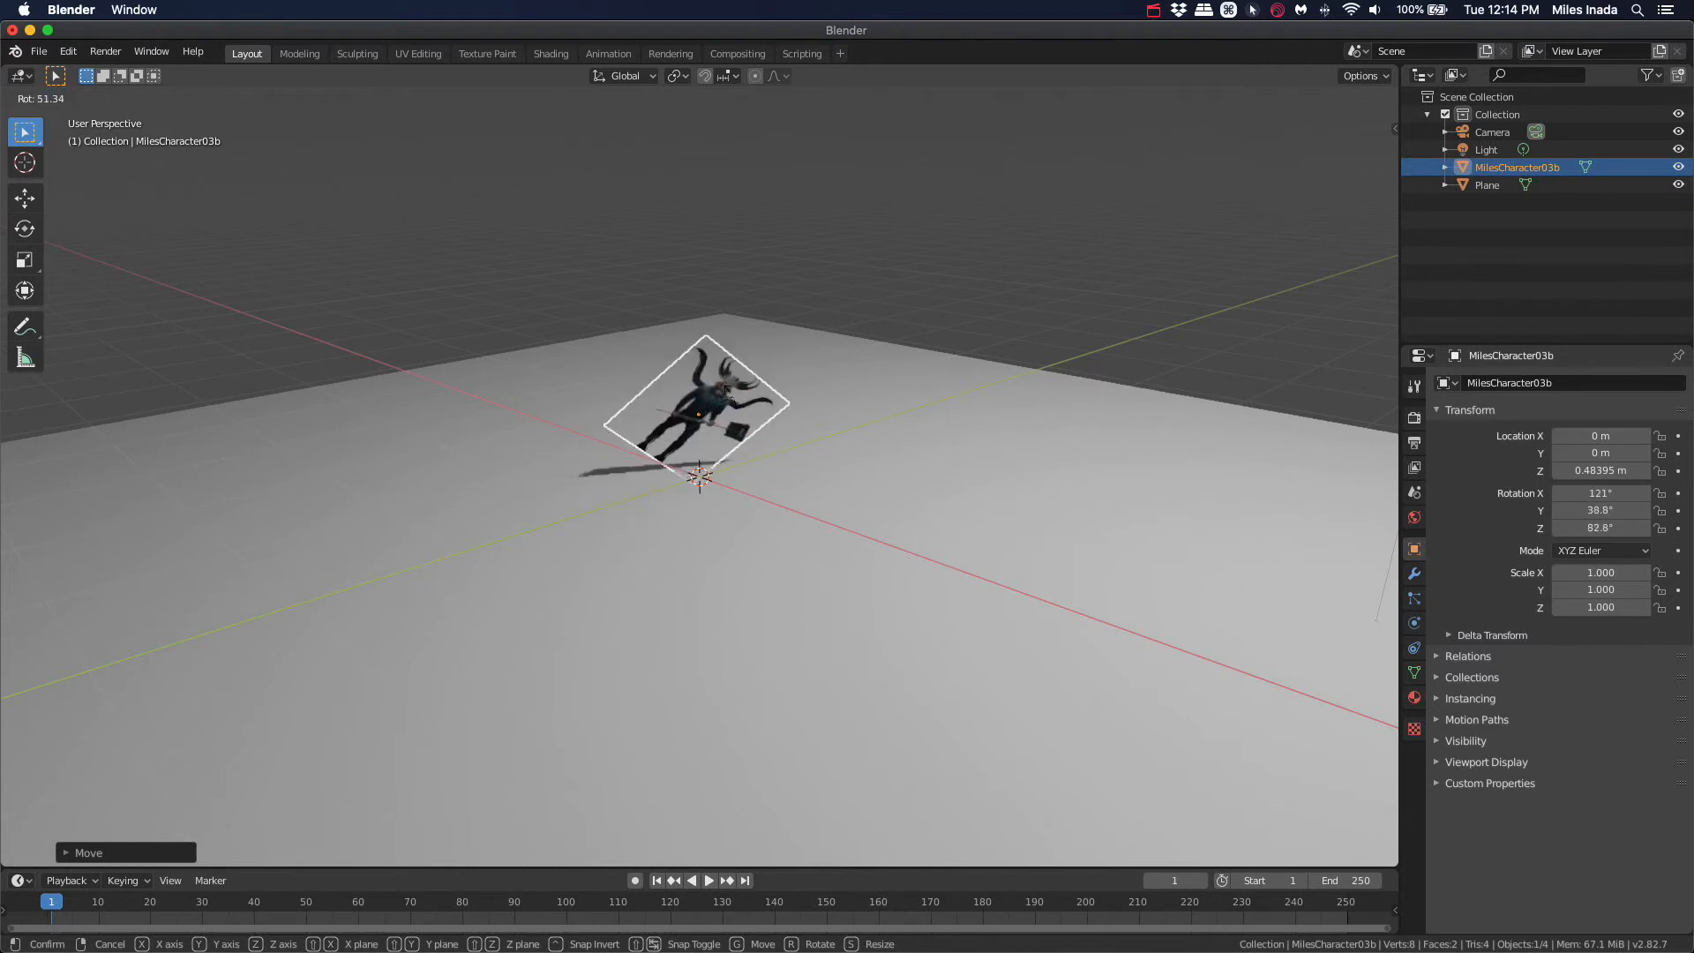
pyautogui.press('z')
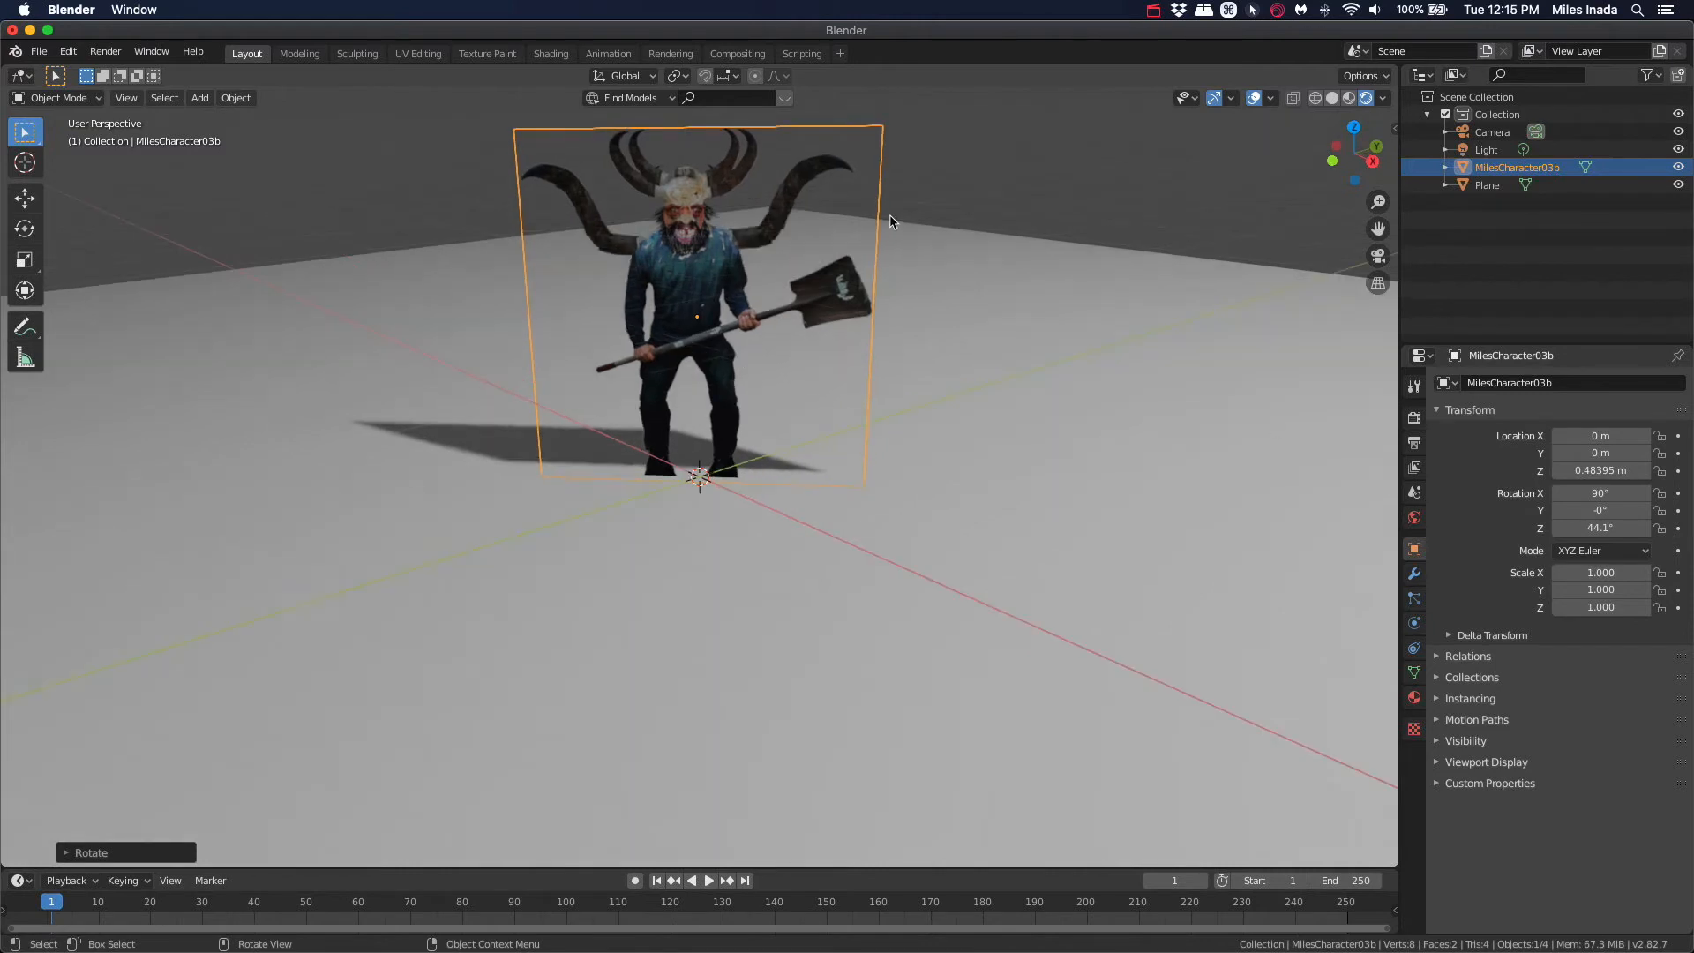
pyautogui.moveTo(1417, 697)
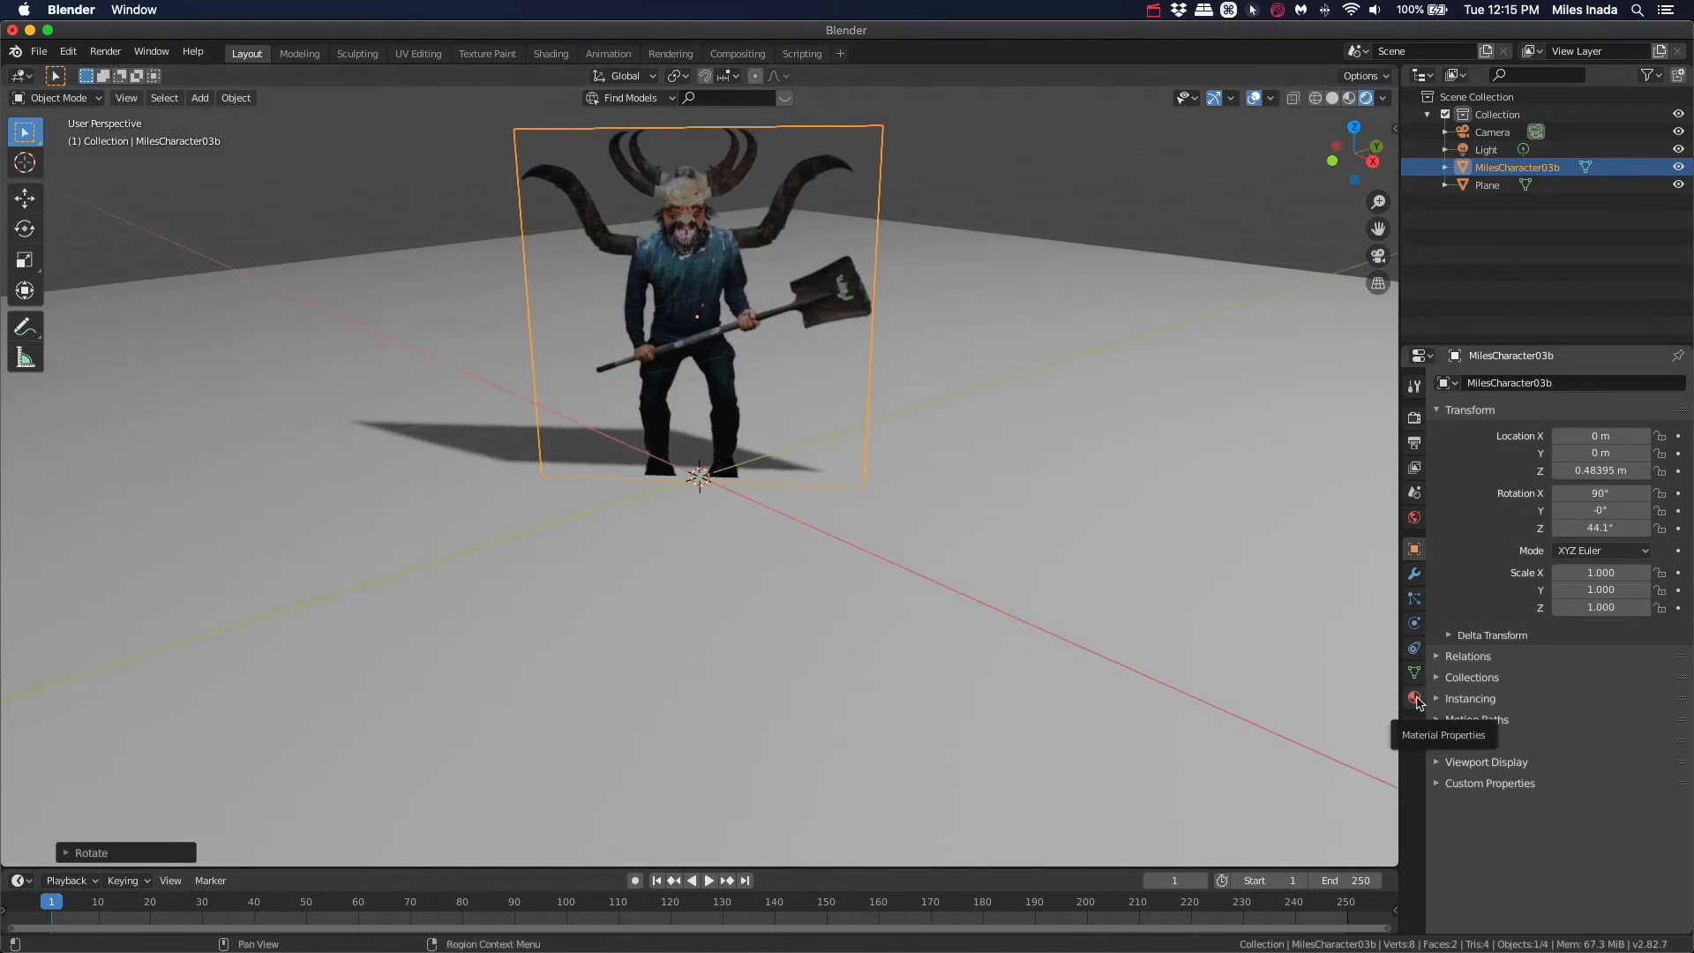
# Step: Set the character material's Blend Mode to Alpha Clip
pyautogui.click(1414, 697)
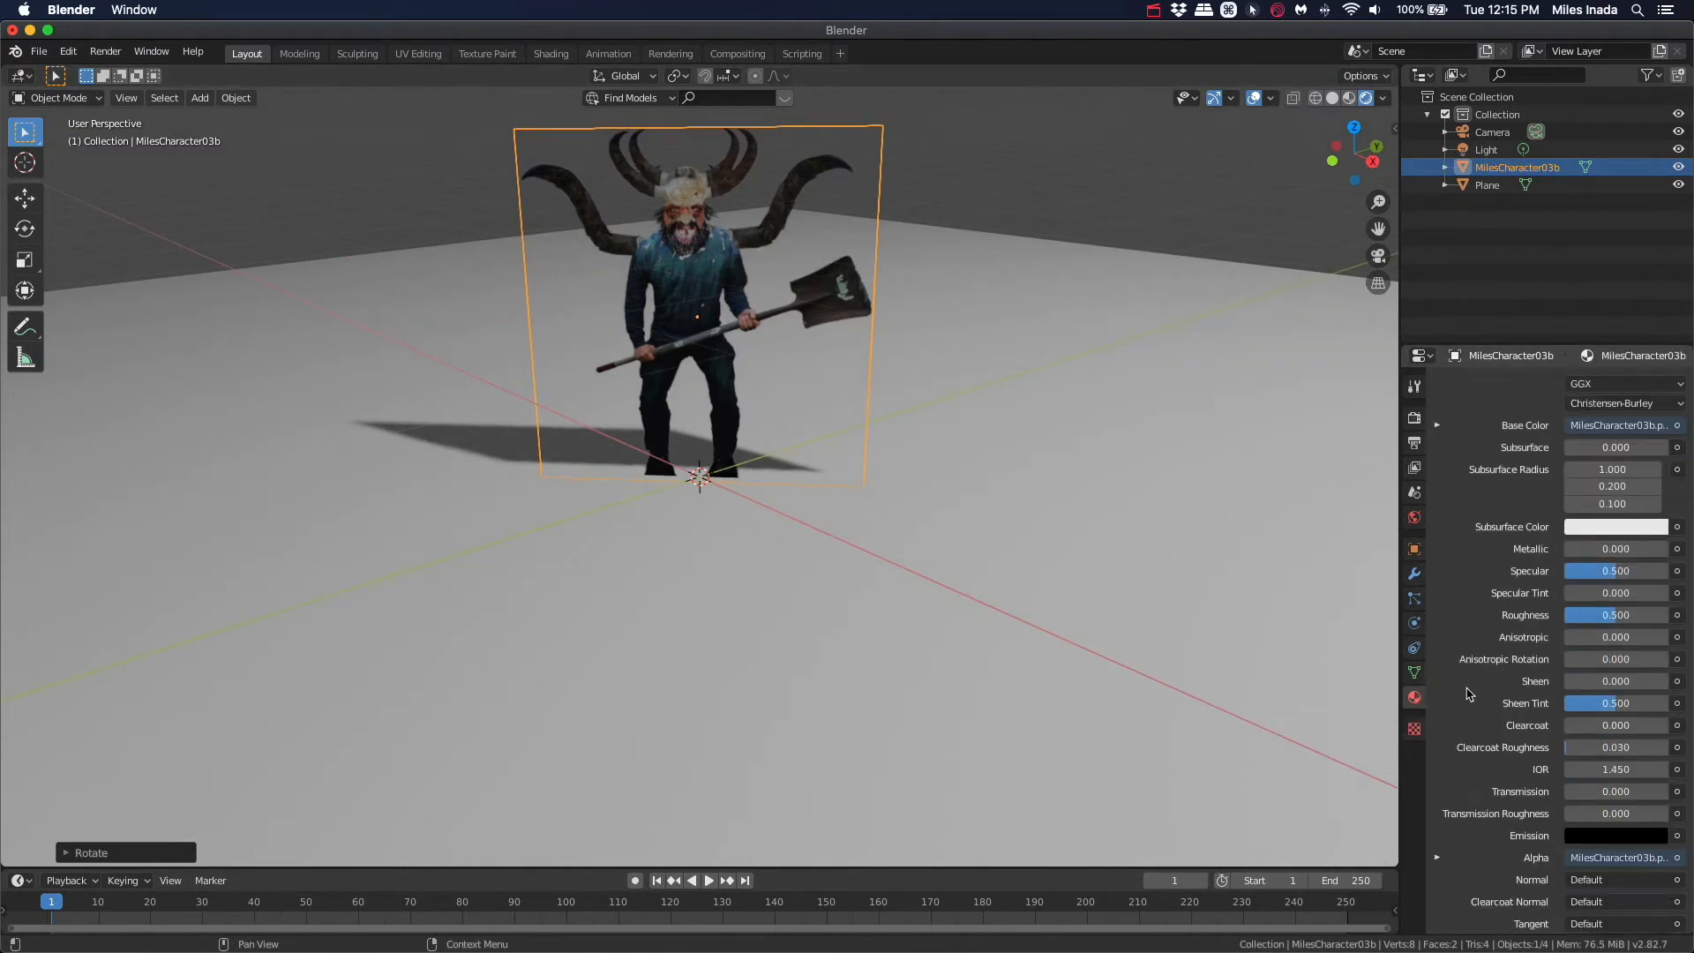
pyautogui.scroll(-3)
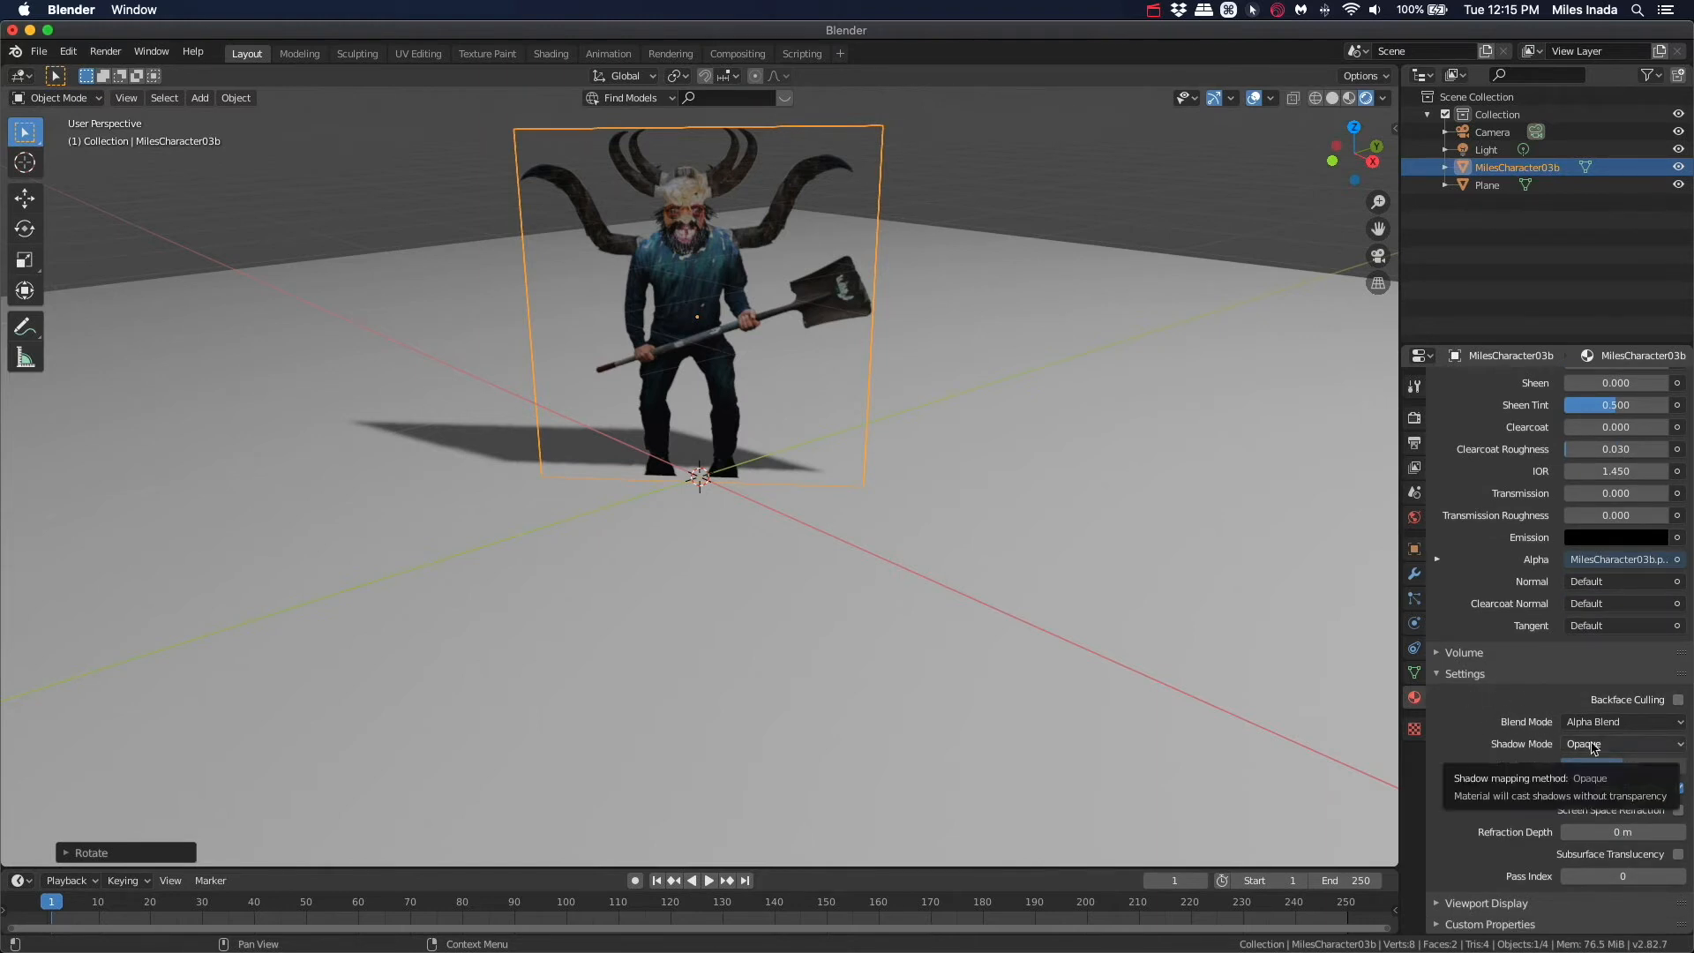
pyautogui.click(1620, 743)
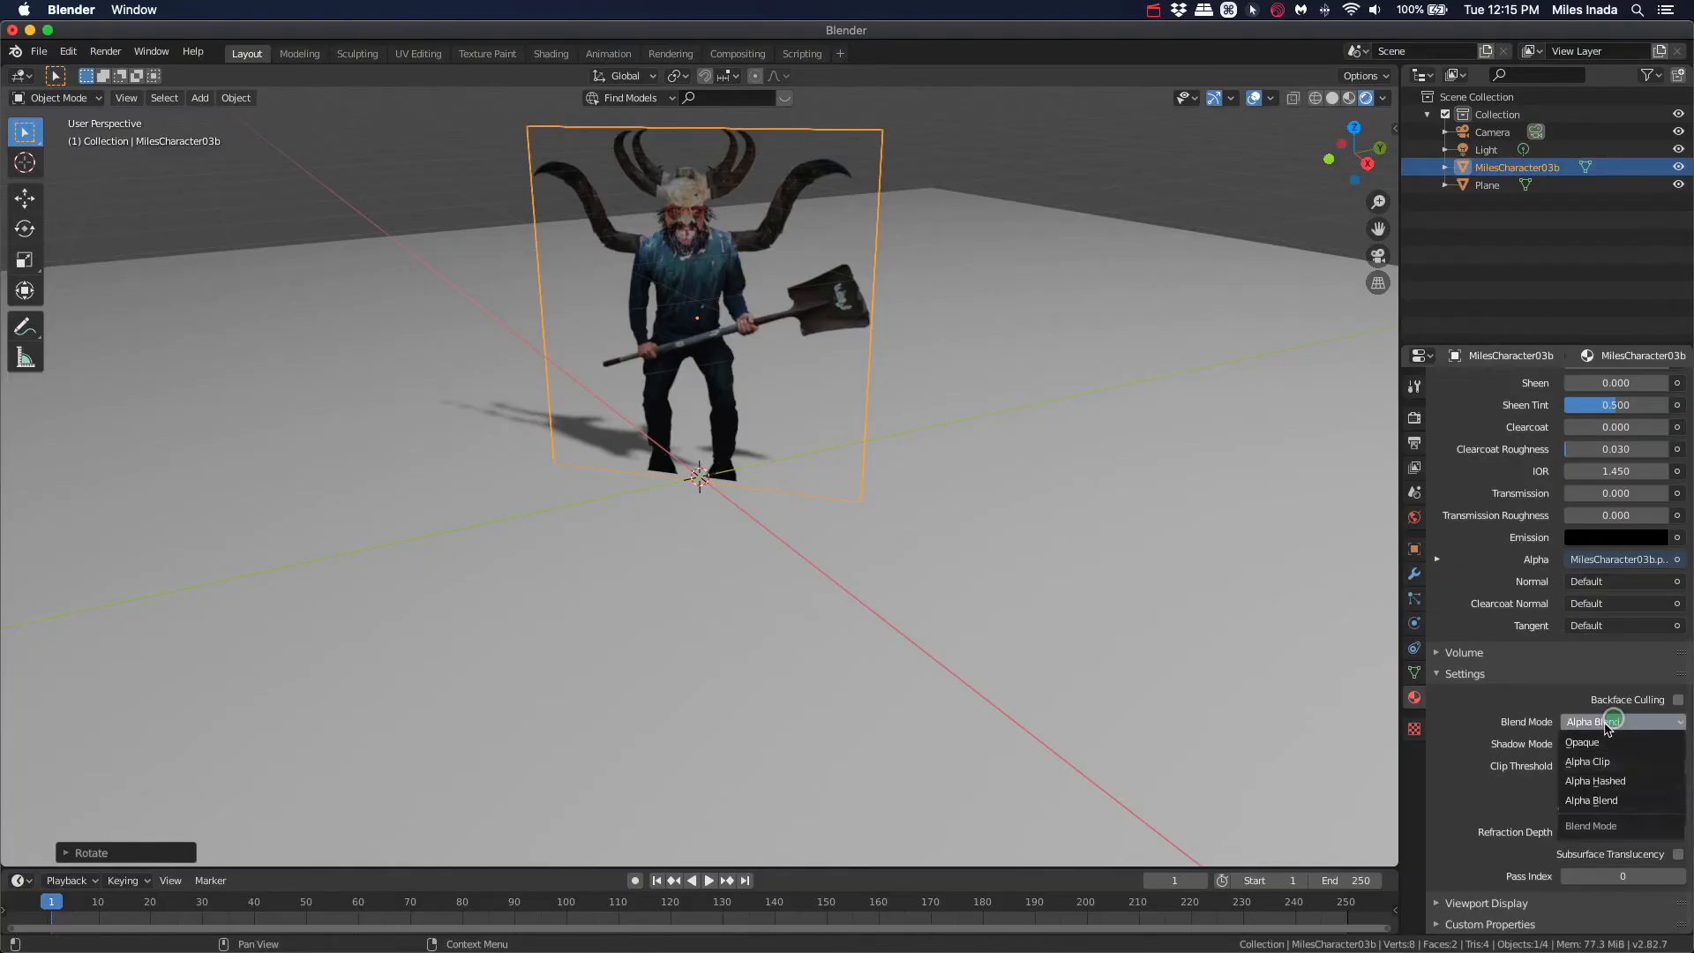
pyautogui.click(1587, 761)
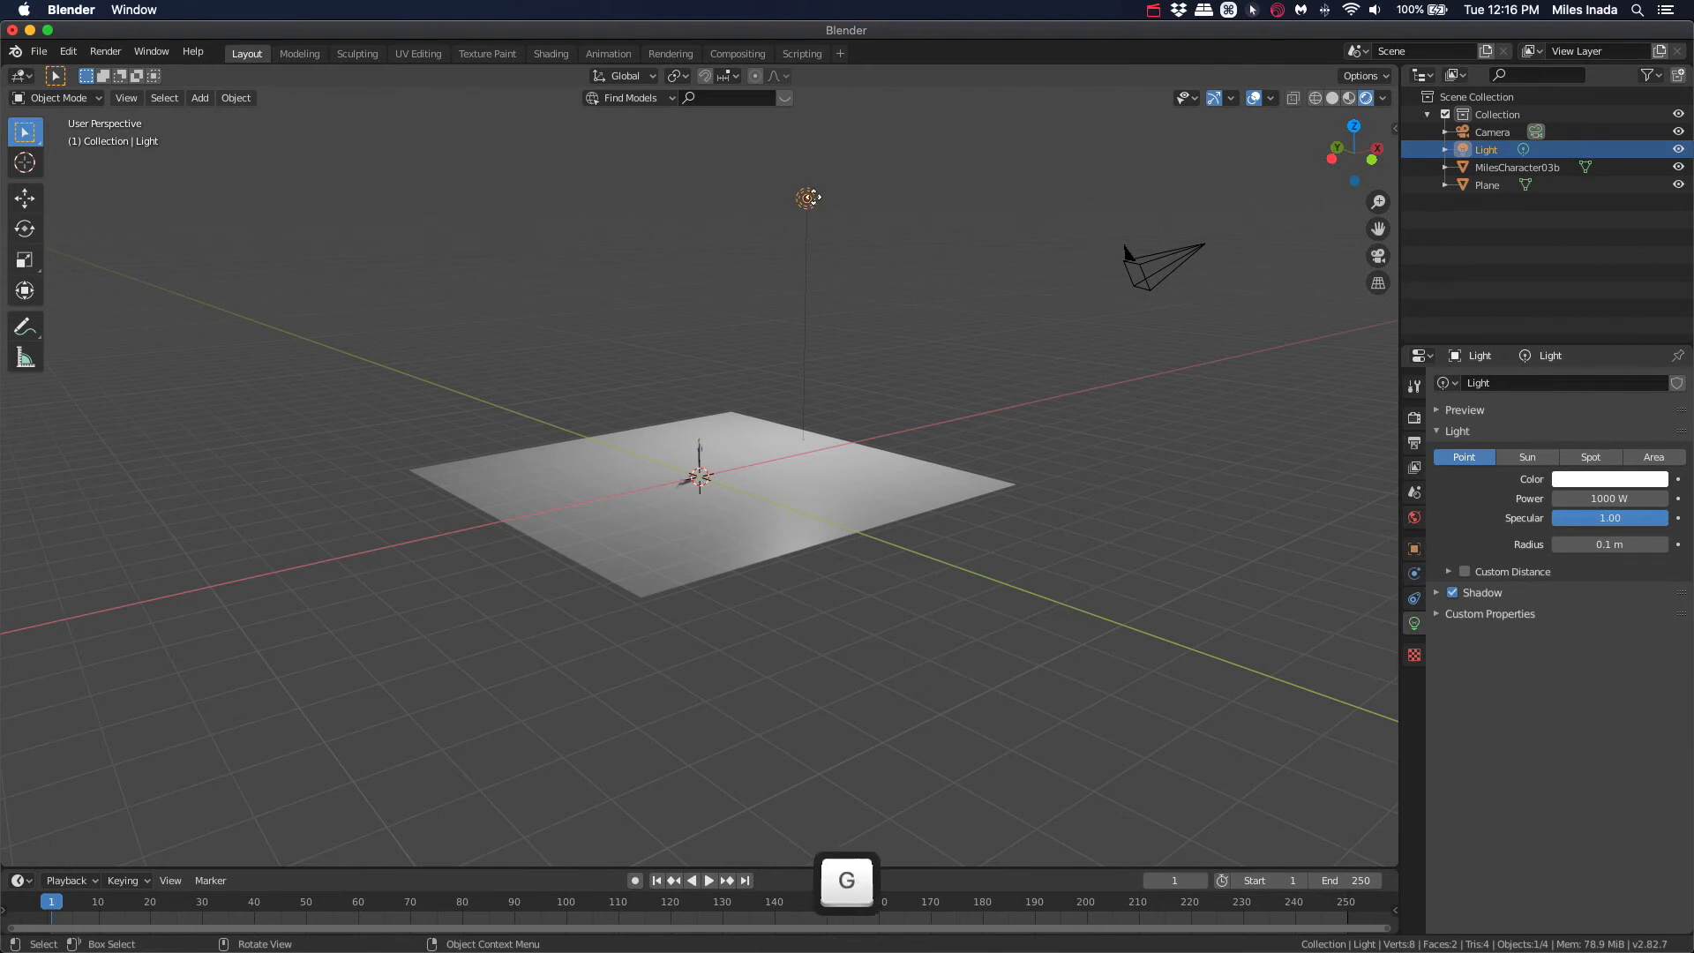
# Step: Move the point light for a long silhouette shadow and expand its Shadow panel
pyautogui.press('g')
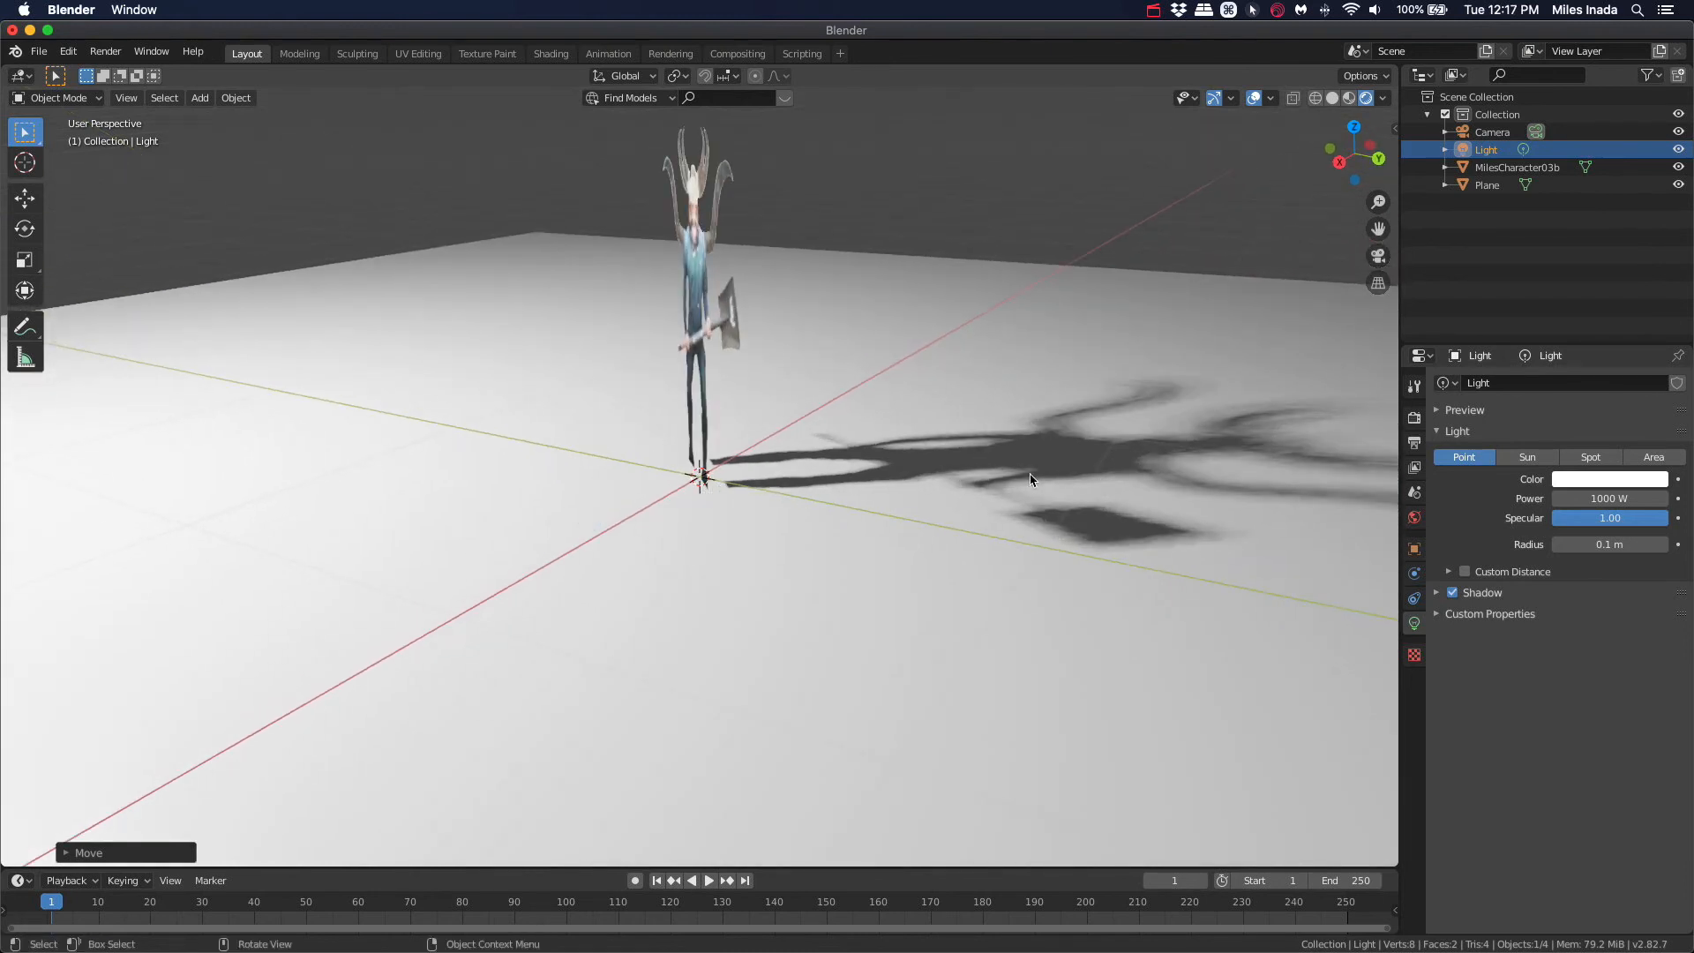
pyautogui.moveTo(1028, 227)
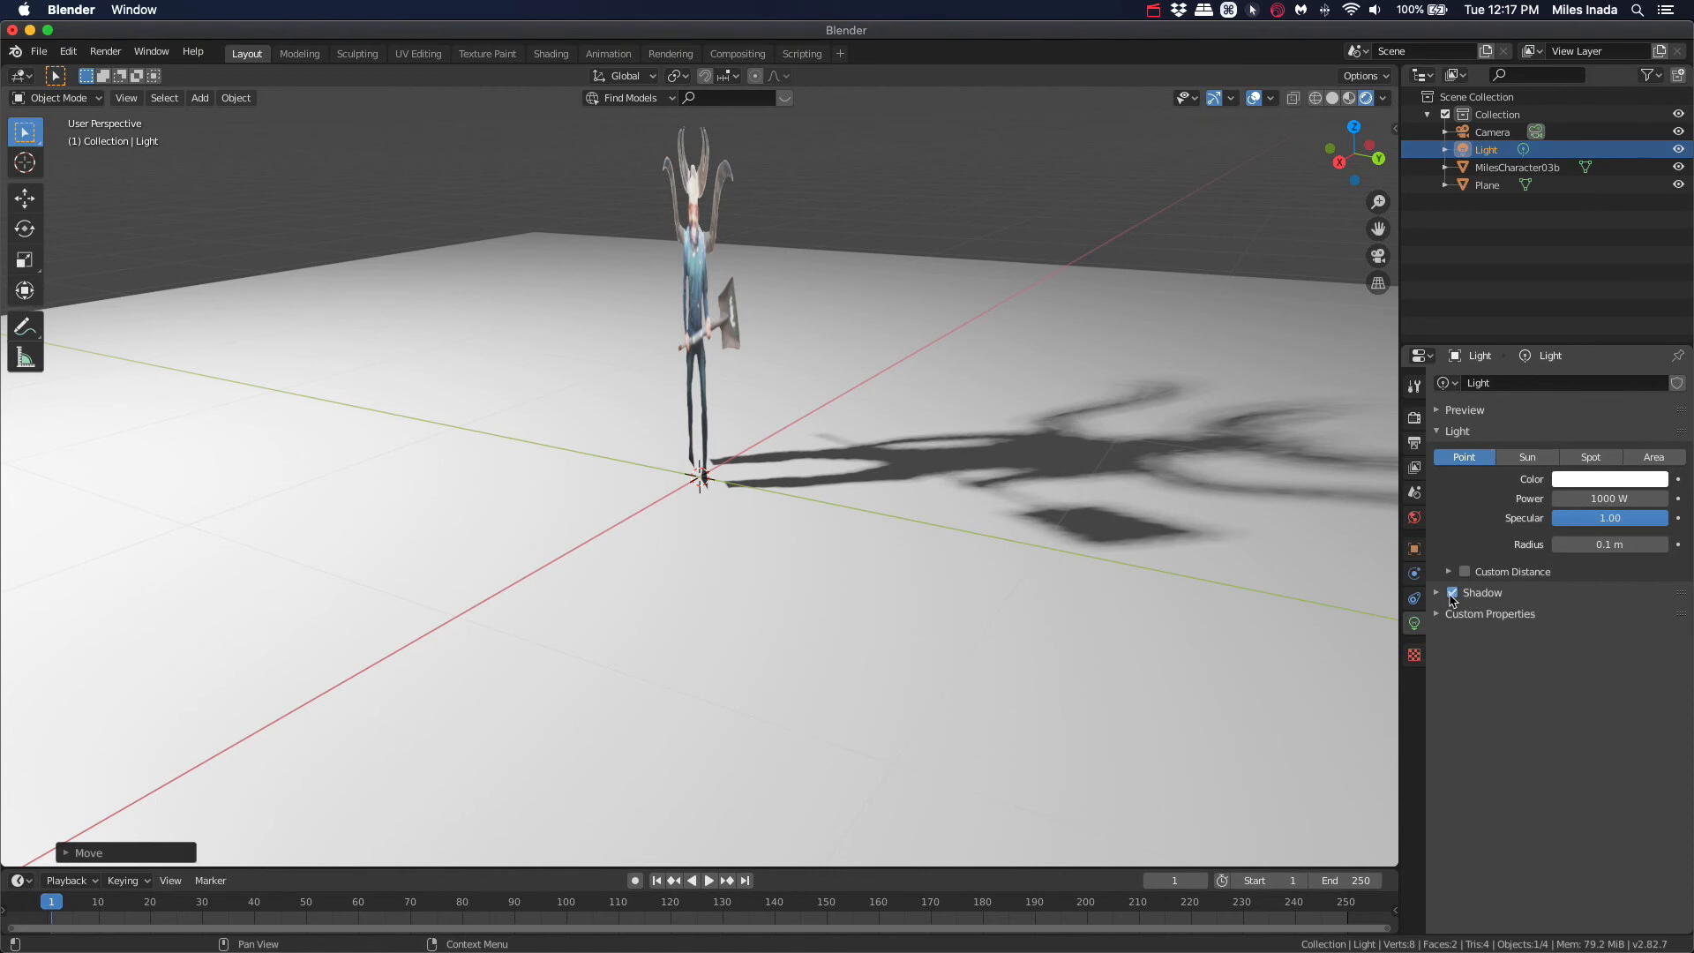
pyautogui.click(1438, 593)
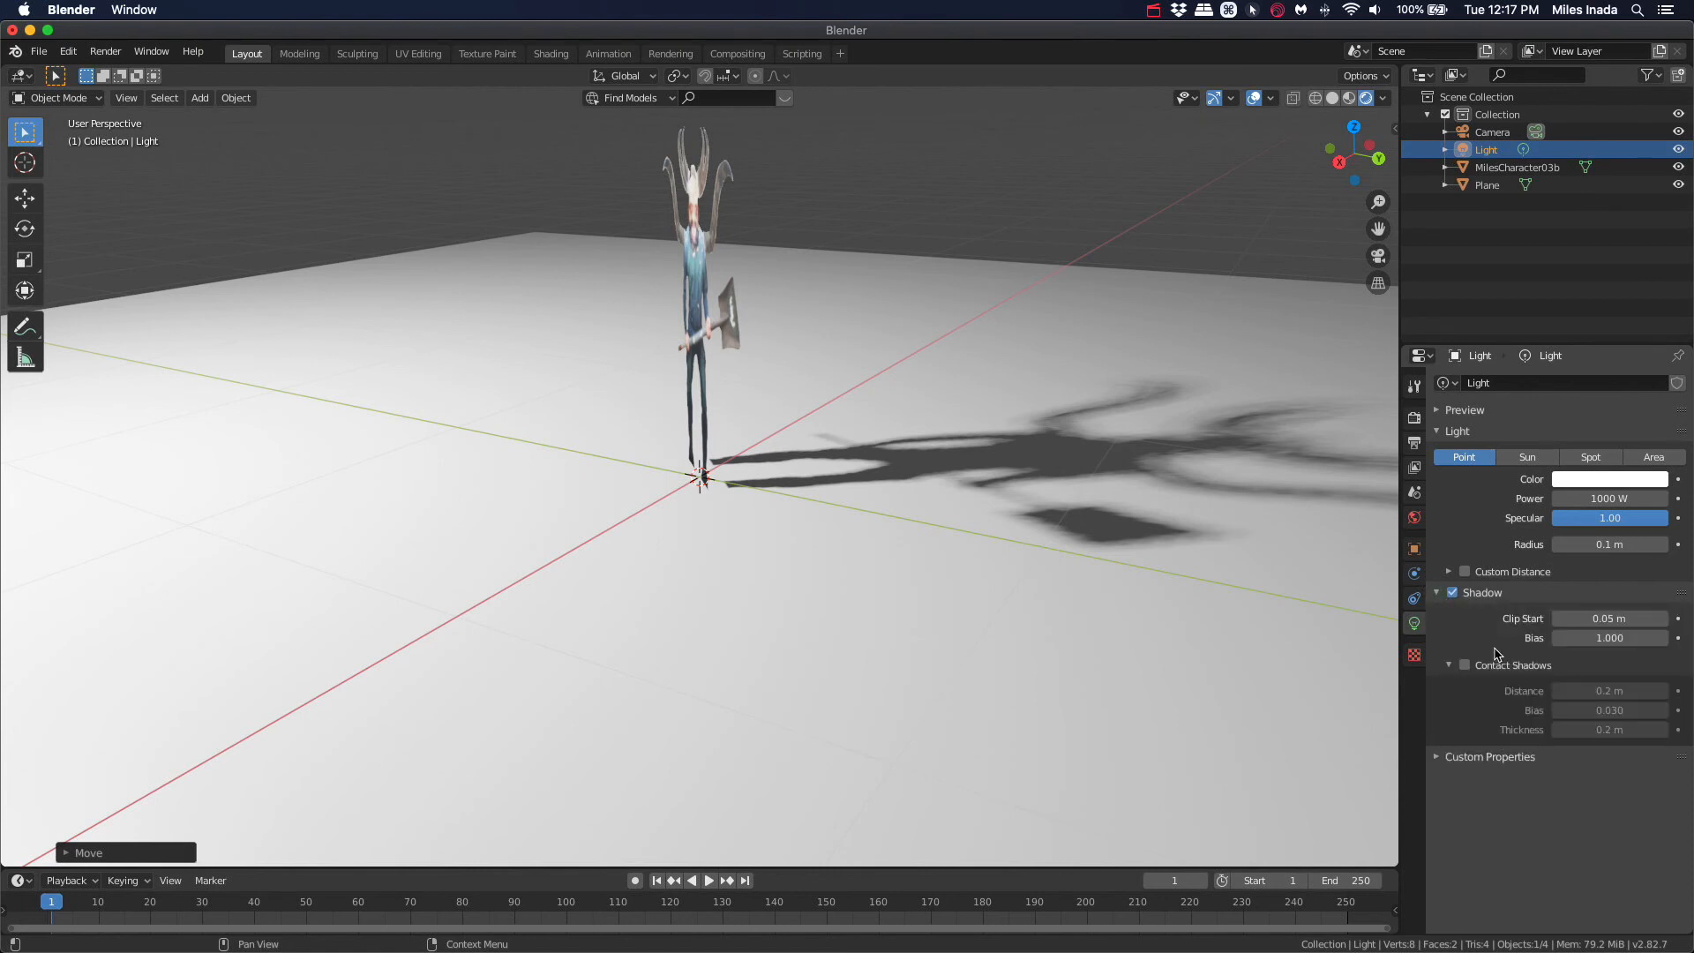